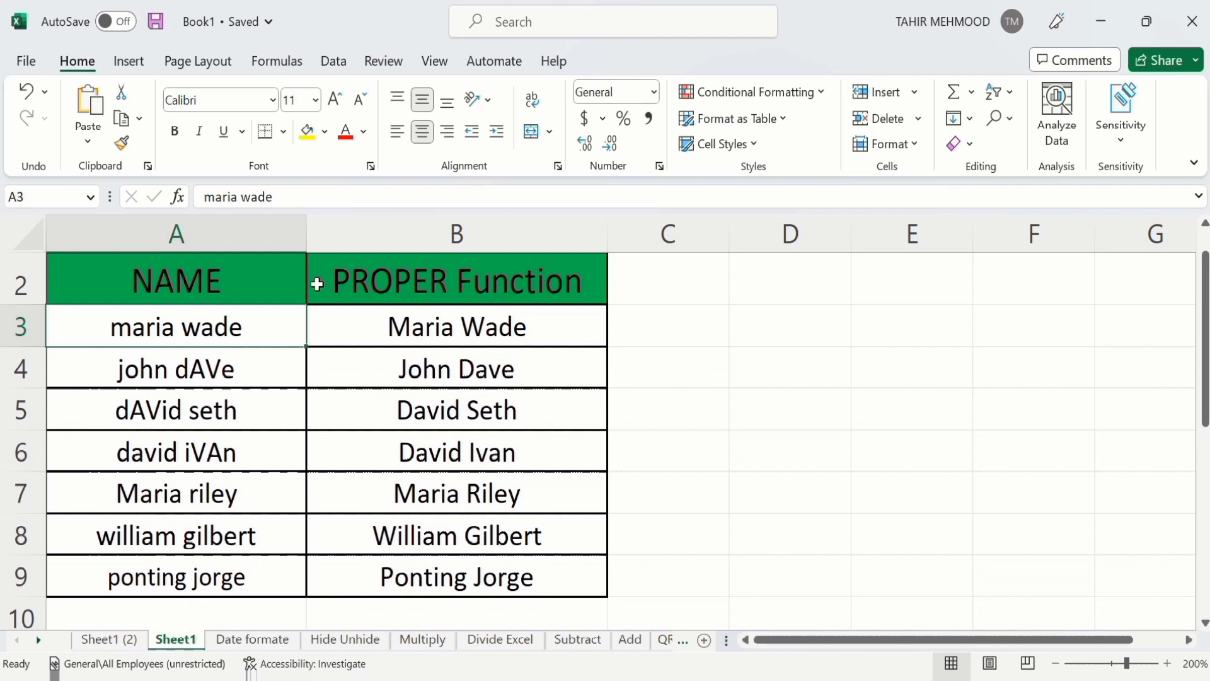
{"action": "mouse_move", "coordinate": [212, 502]}
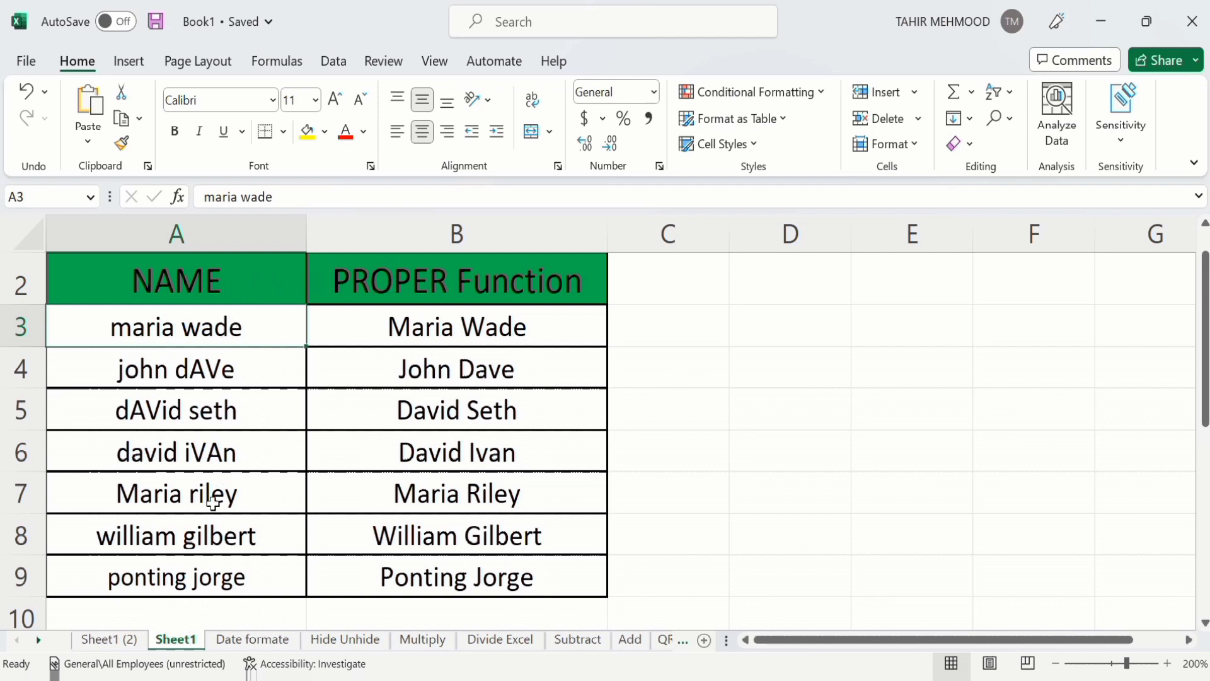
{"action": "mouse_move", "coordinate": [221, 354]}
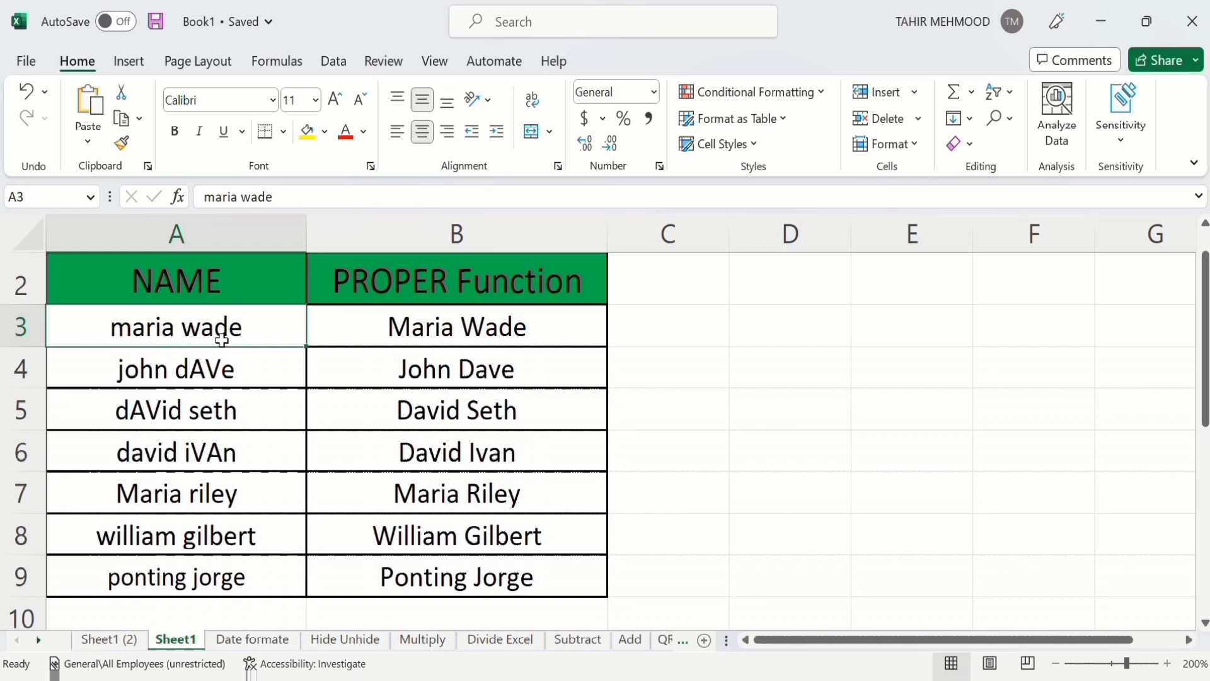
Inspect the names john dAVe and maria wade and the formula behind Maria Wade.
{"action": "left_click", "coordinate": [175, 368]}
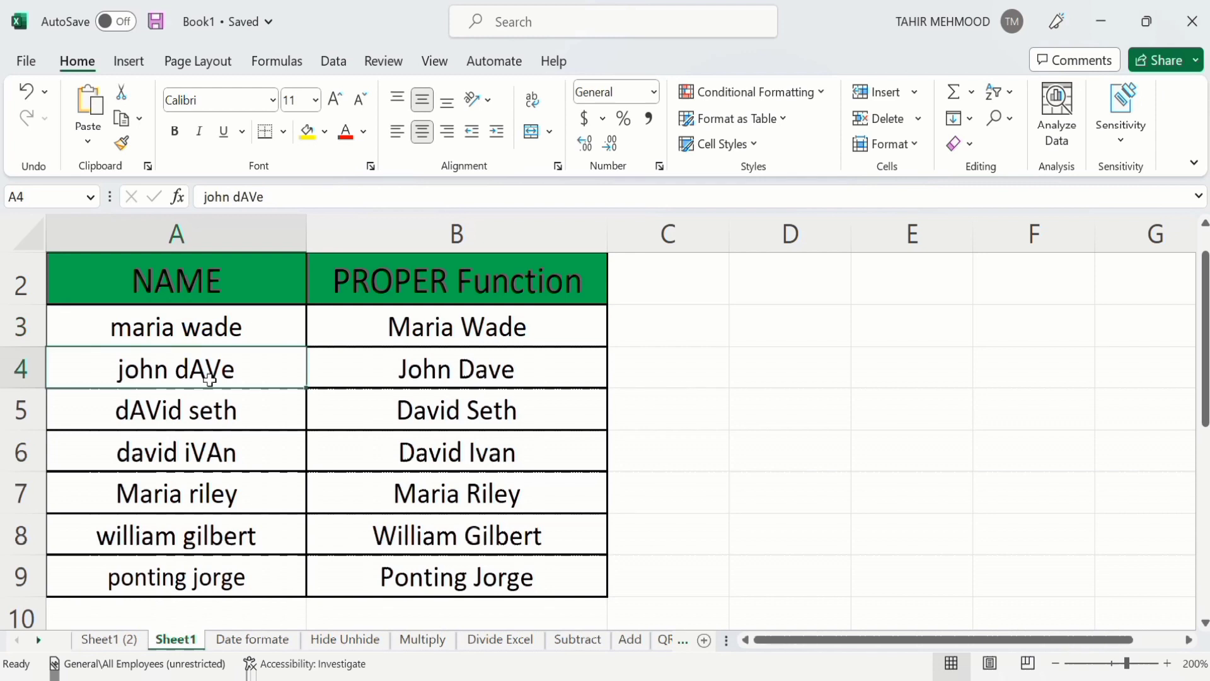
{"action": "mouse_move", "coordinate": [209, 319]}
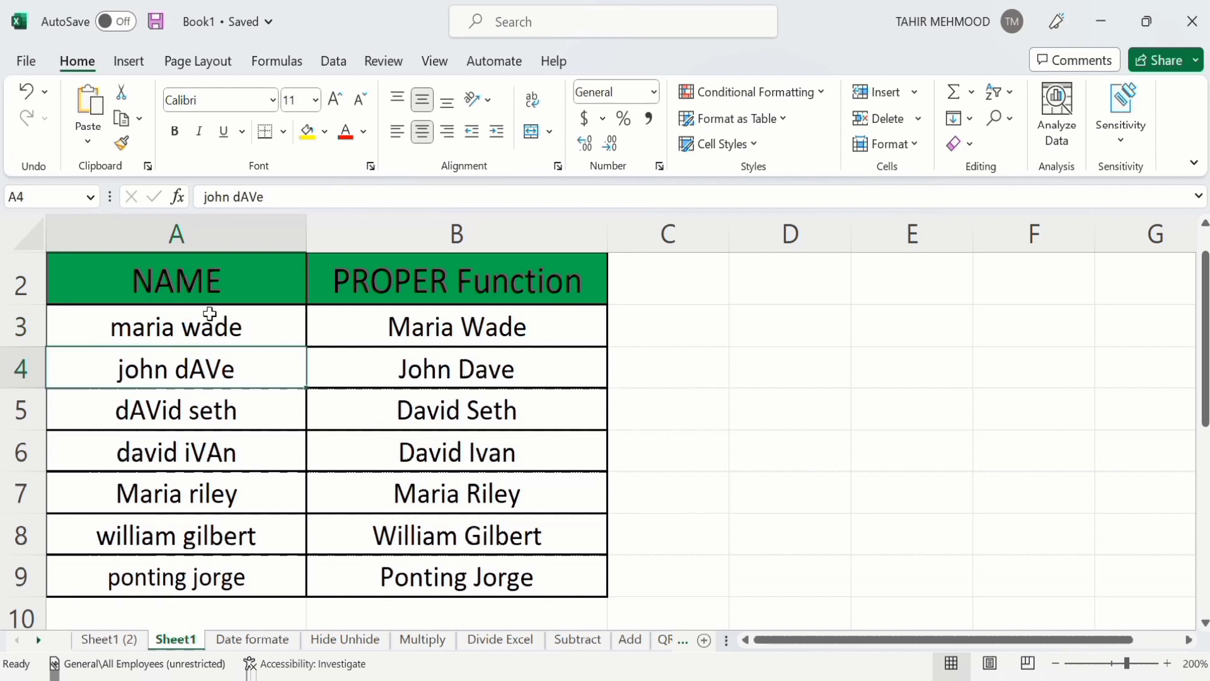
{"action": "mouse_move", "coordinate": [167, 493]}
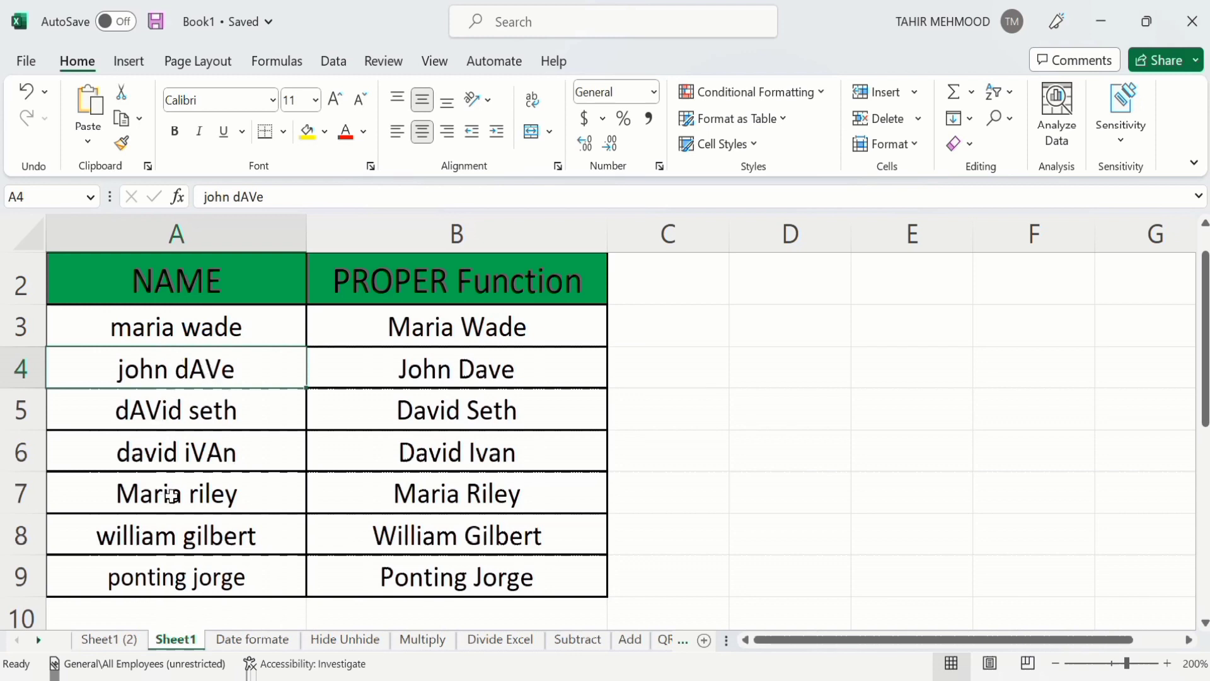
{"action": "left_click", "coordinate": [455, 325]}
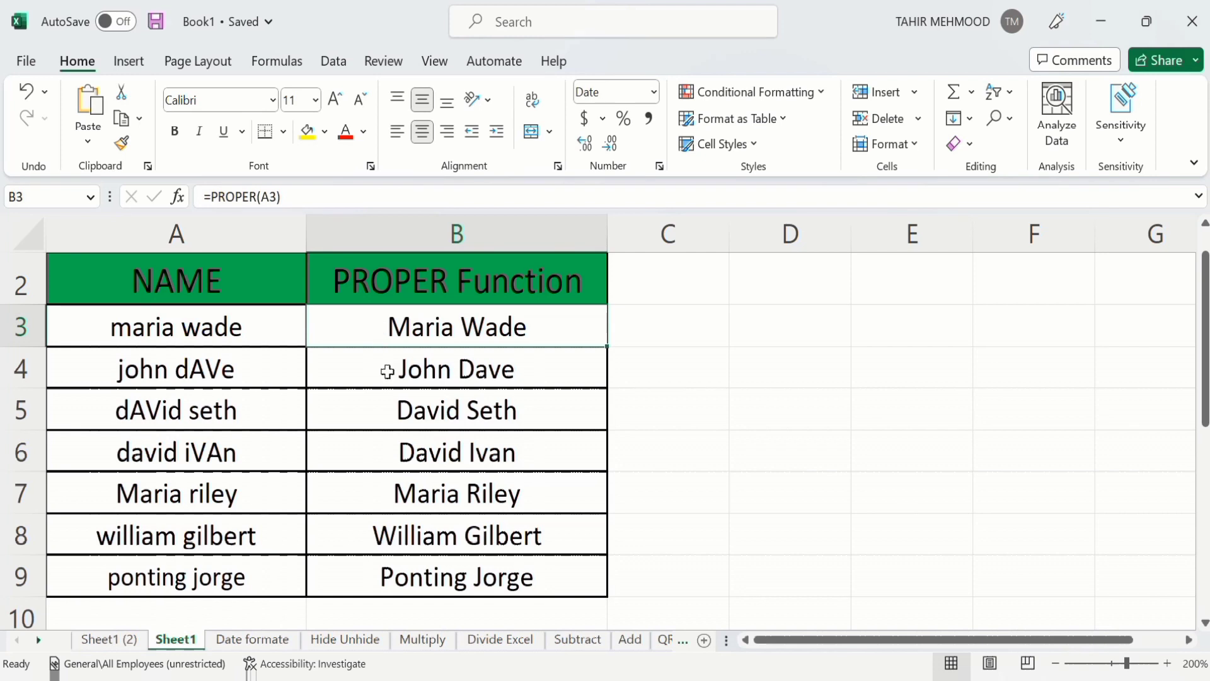
{"action": "mouse_move", "coordinate": [410, 359]}
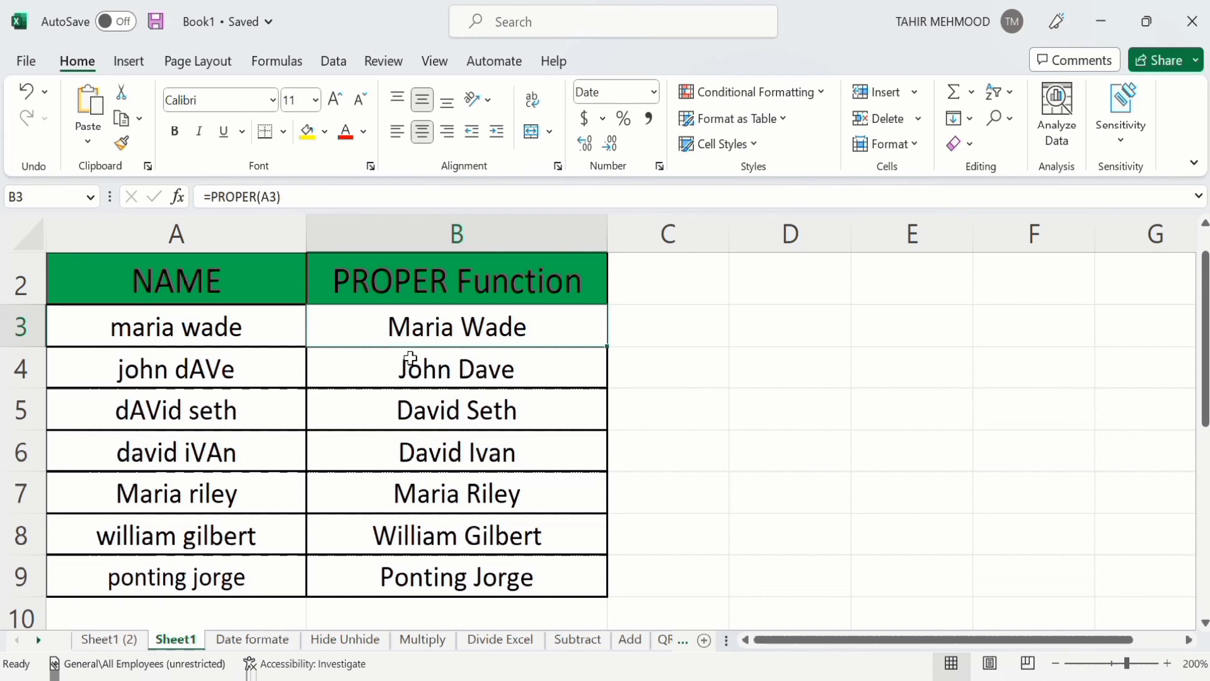
{"action": "mouse_move", "coordinate": [457, 334]}
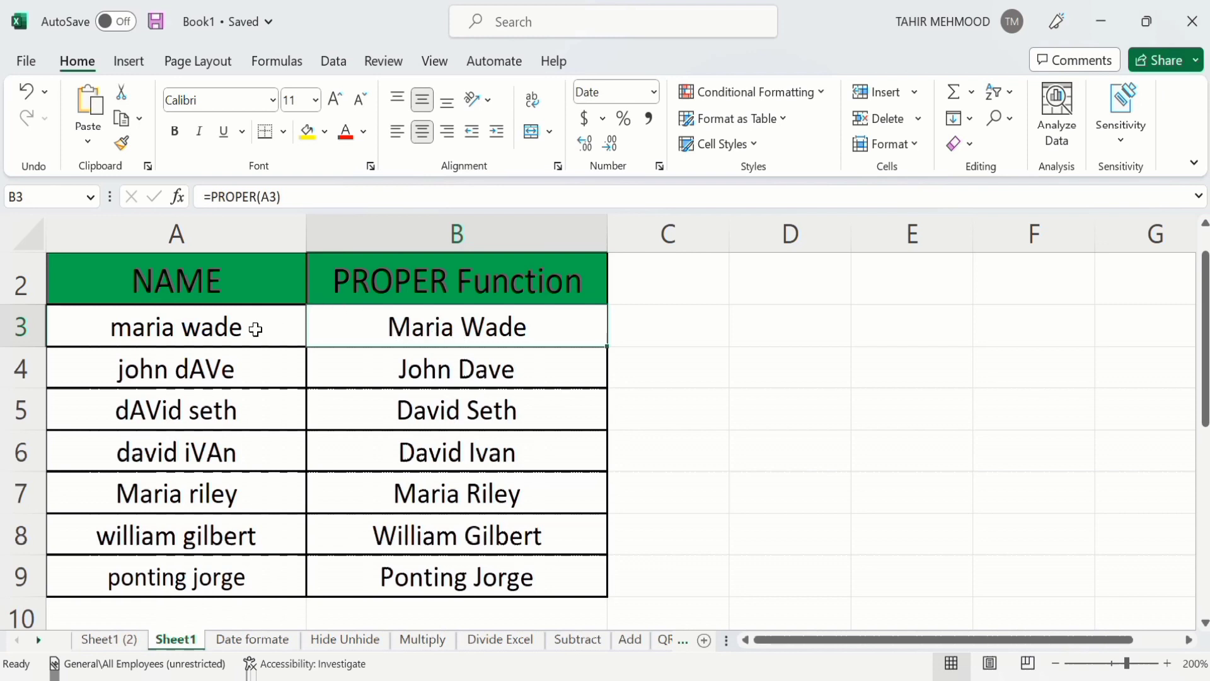
{"action": "left_click", "coordinate": [176, 326]}
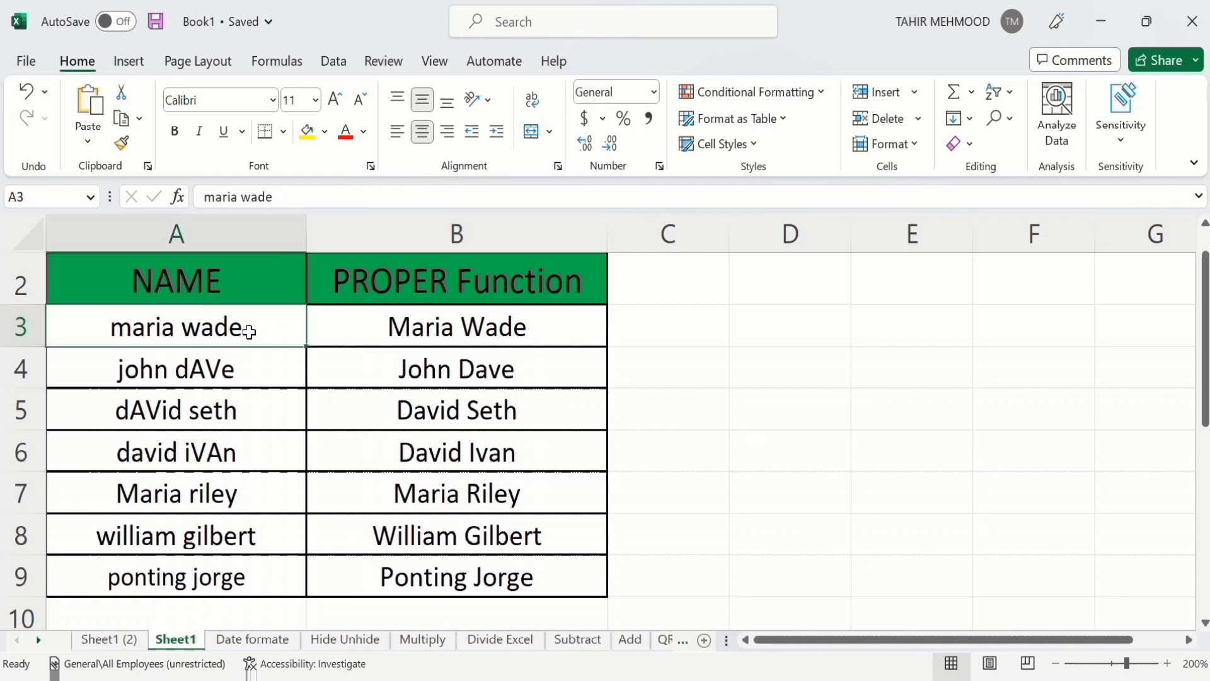
{"action": "mouse_move", "coordinate": [417, 326]}
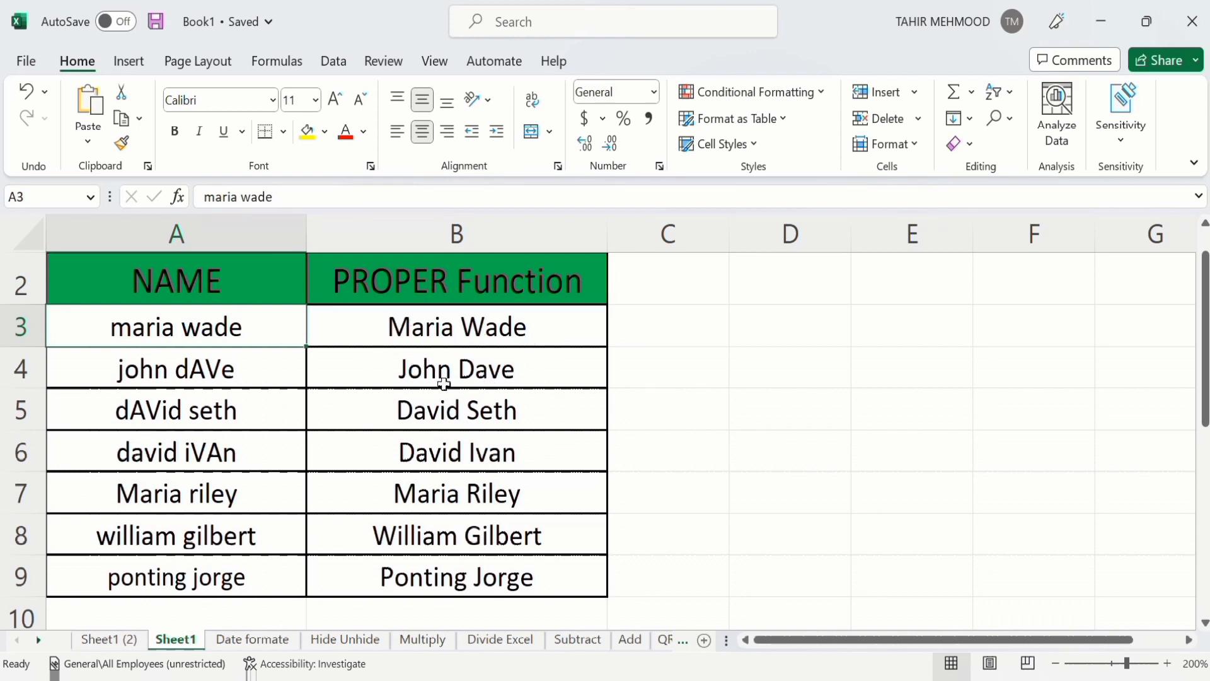
Edit A3 to read 'maria wade ali' so its result becomes Maria Wade Ali.
{"action": "double_click", "coordinate": [175, 326]}
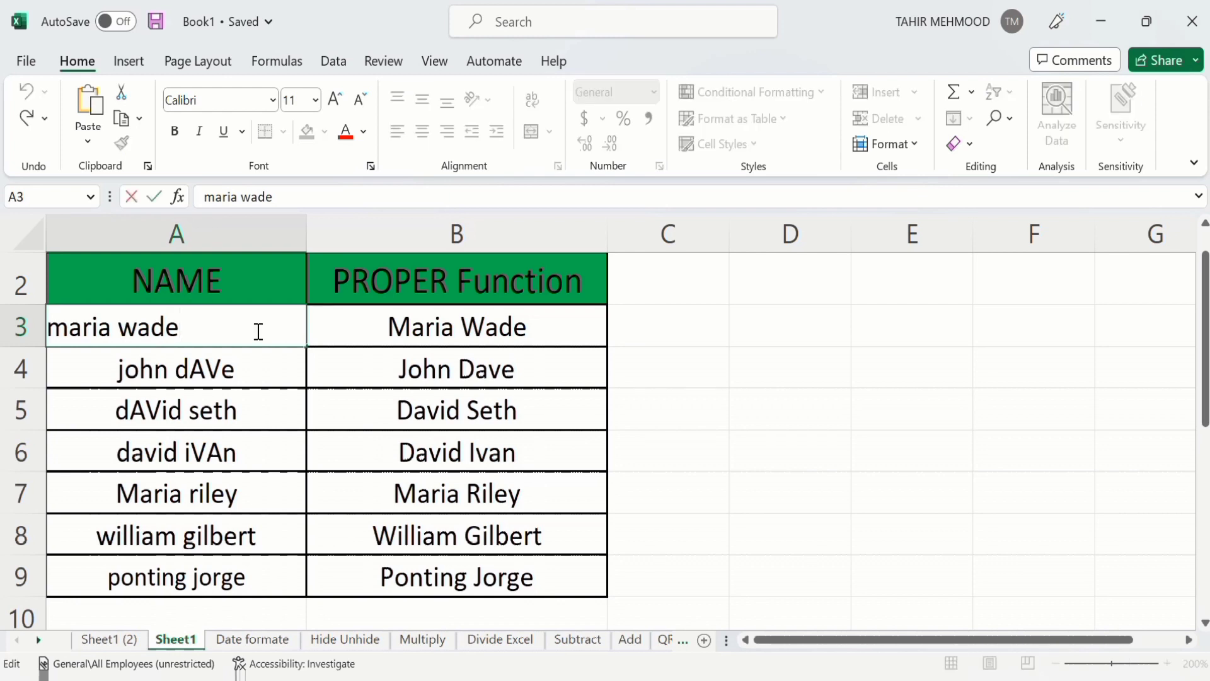
{"action": "type", "text": "al"}
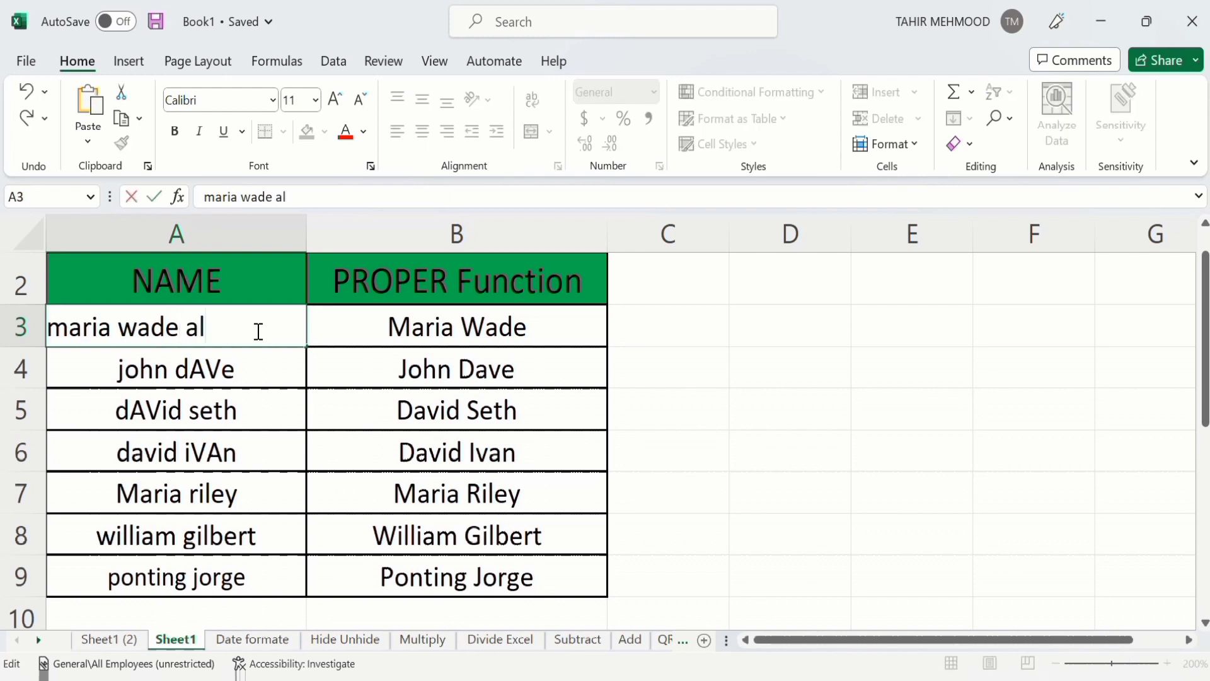
{"action": "key", "text": "enter"}
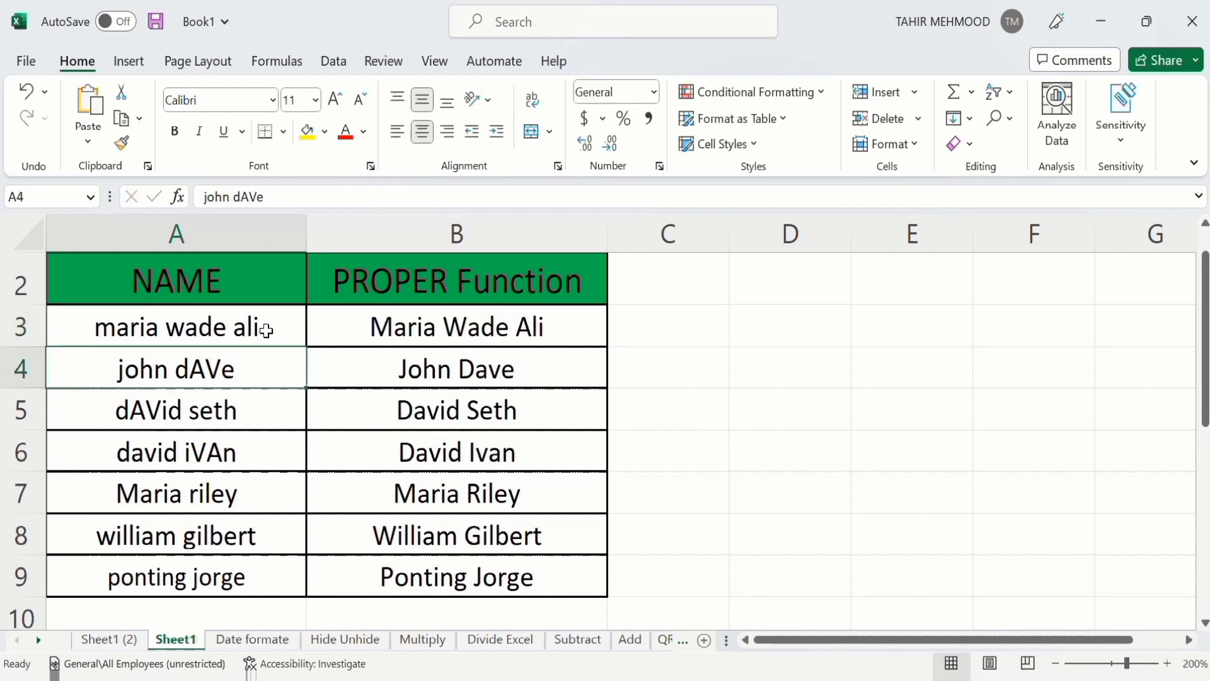
{"action": "mouse_move", "coordinate": [513, 326]}
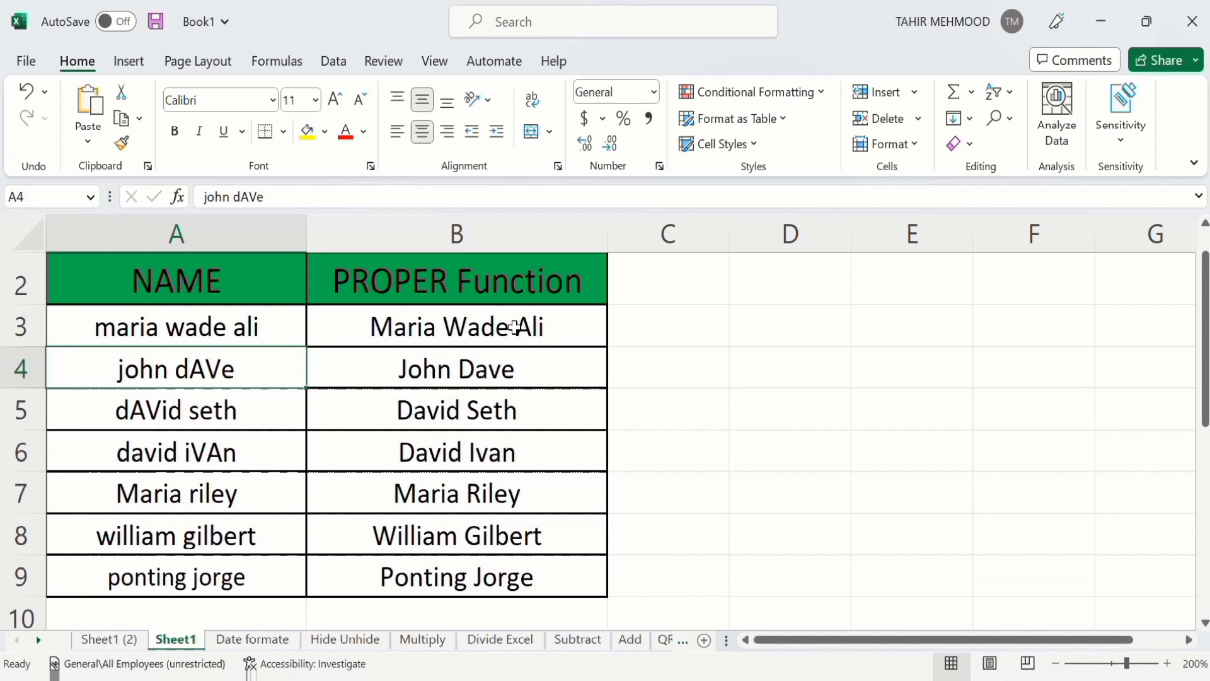
{"action": "mouse_move", "coordinate": [544, 332]}
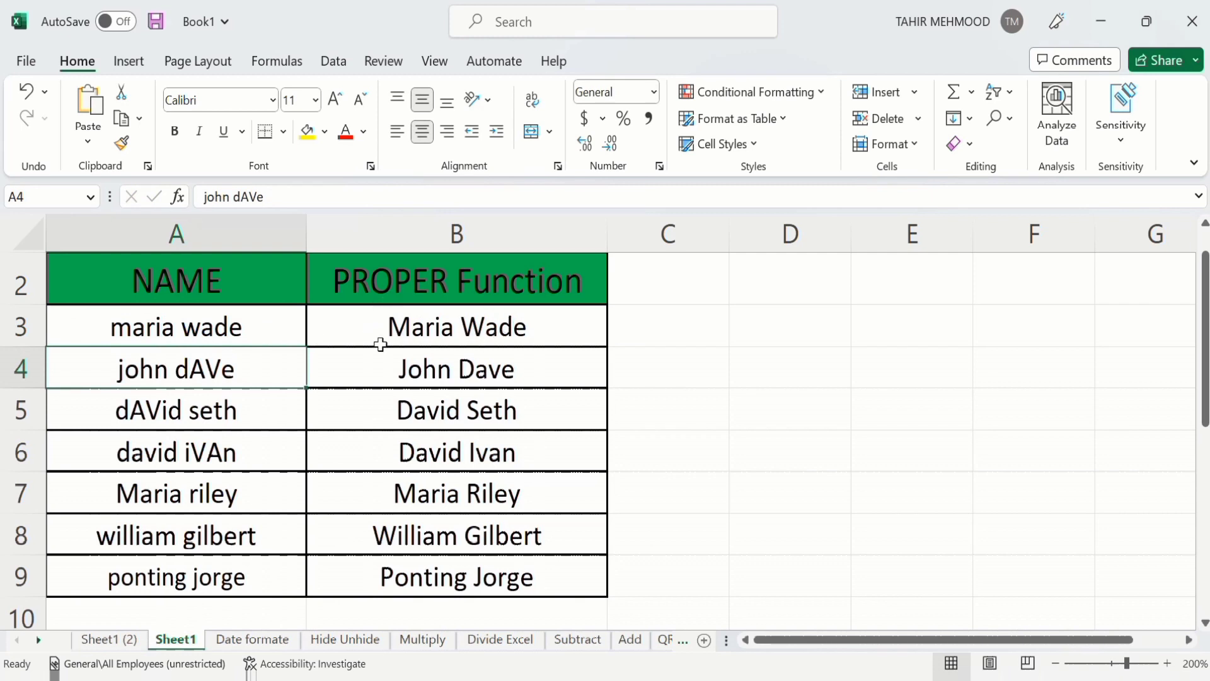
{"action": "mouse_move", "coordinate": [440, 451]}
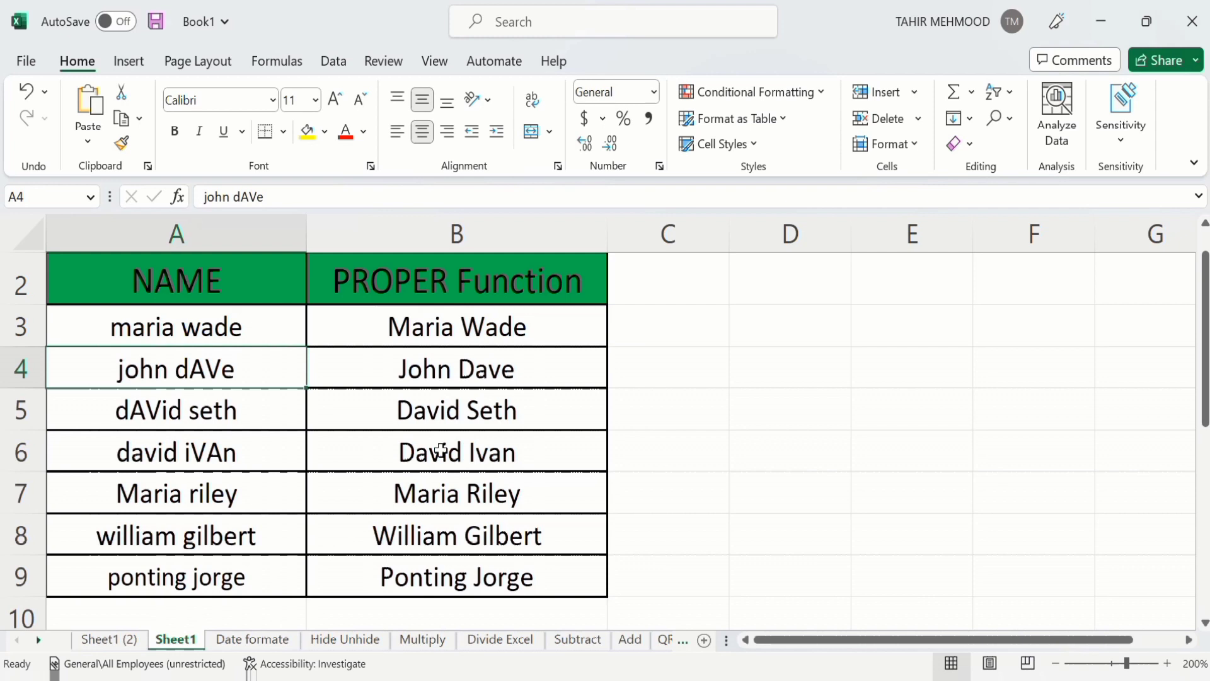
{"action": "mouse_move", "coordinate": [412, 368]}
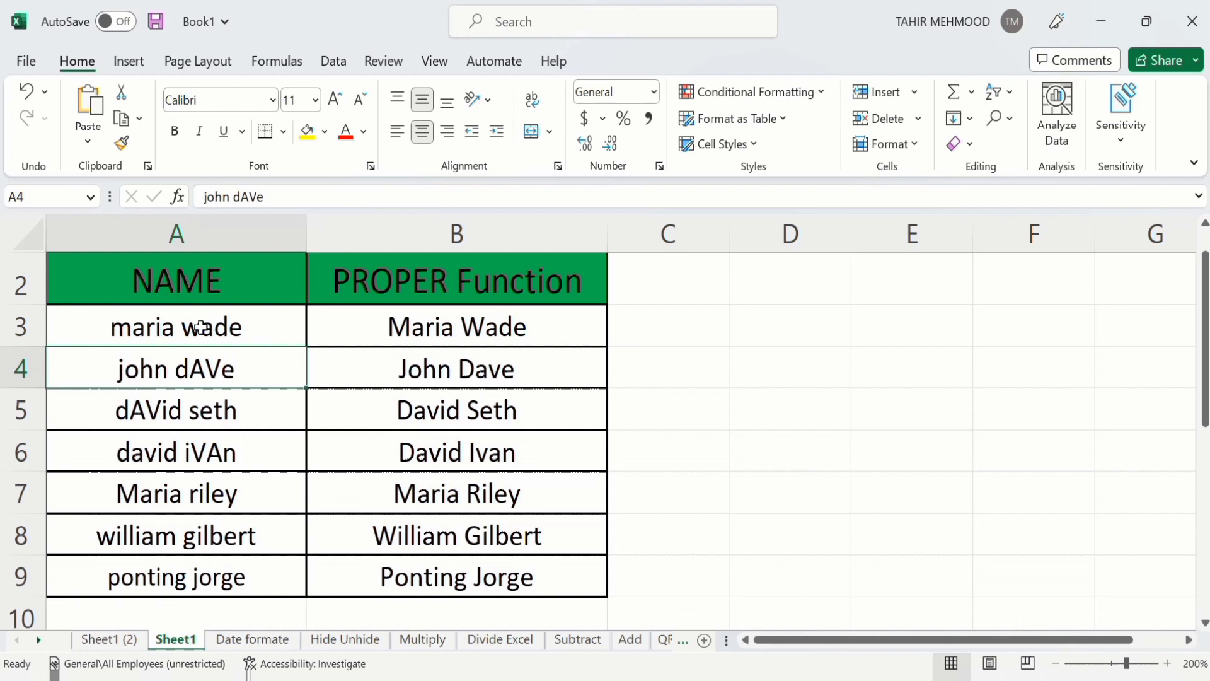
{"action": "mouse_move", "coordinate": [411, 337]}
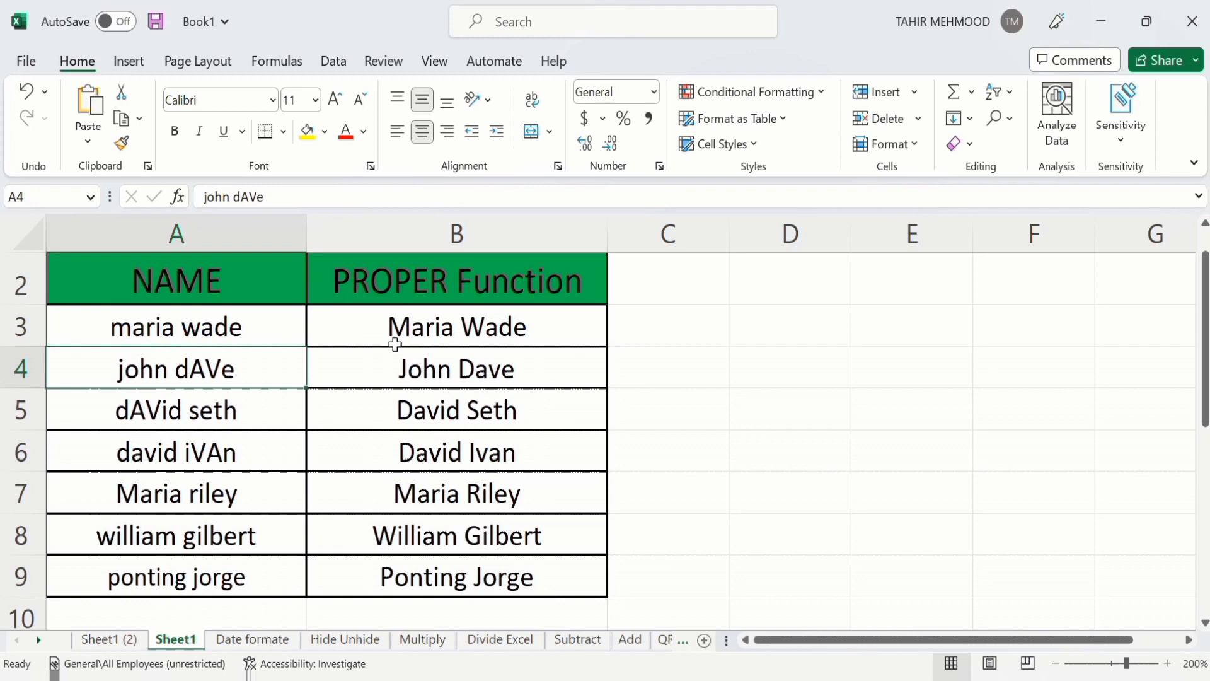
{"action": "mouse_move", "coordinate": [427, 339]}
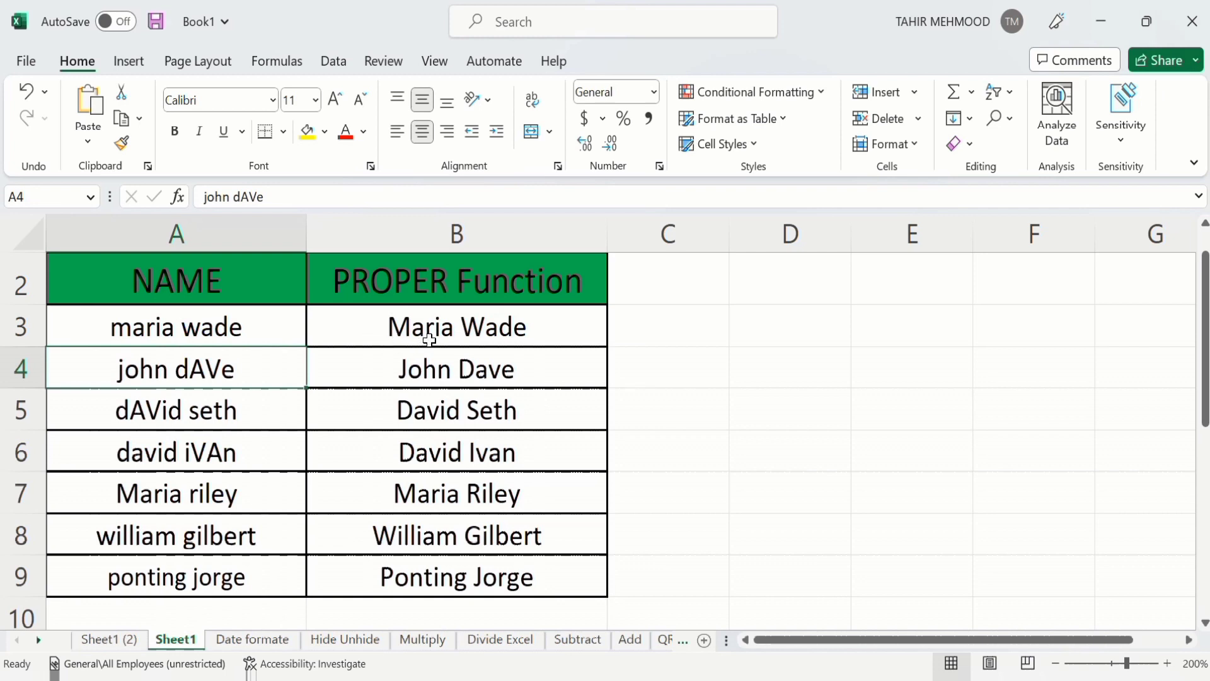
{"action": "mouse_move", "coordinate": [457, 350]}
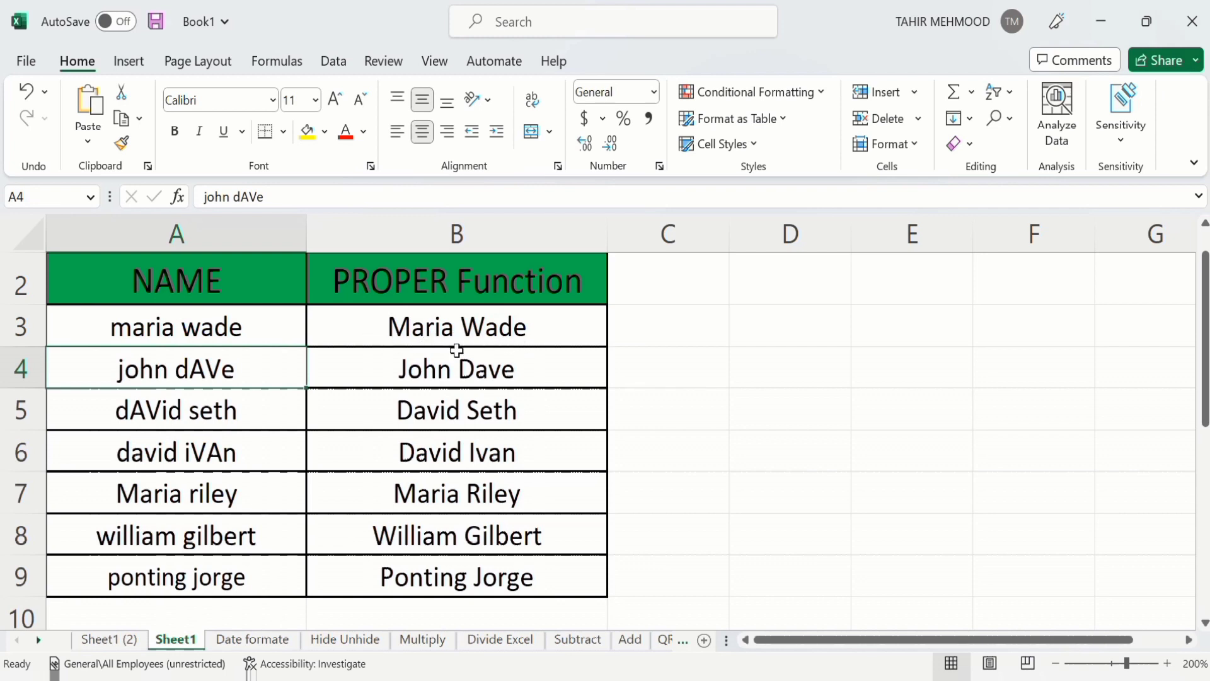
{"action": "mouse_move", "coordinate": [478, 358]}
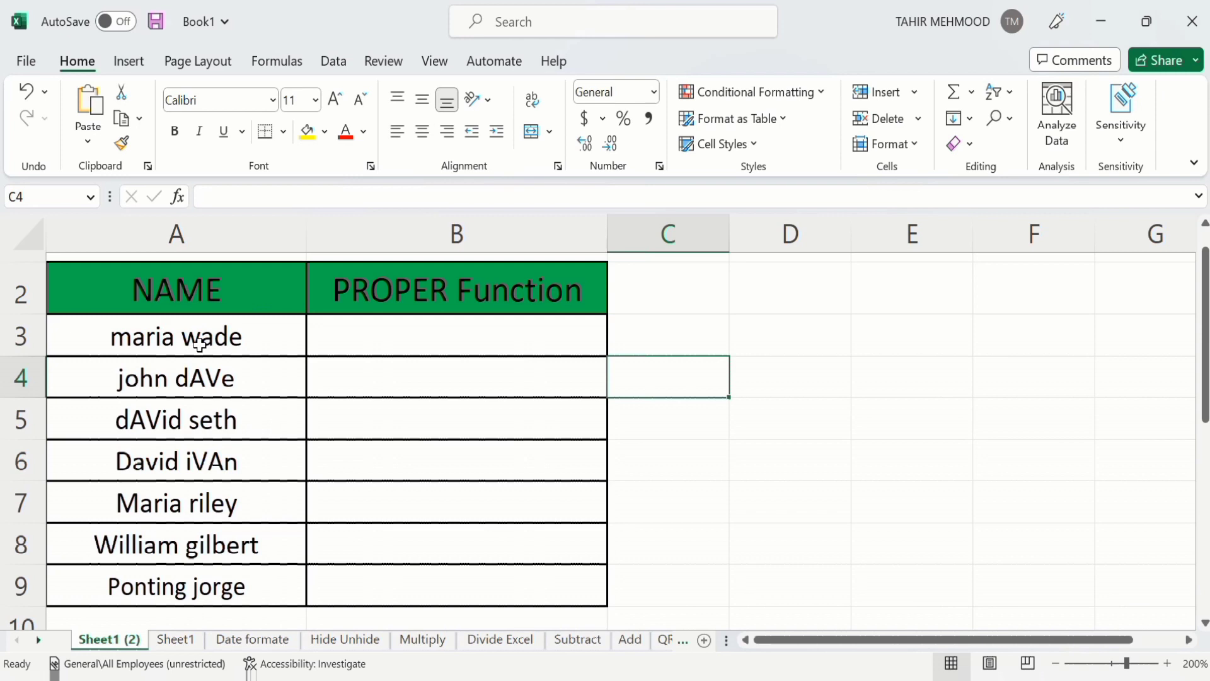
{"action": "mouse_move", "coordinate": [223, 419]}
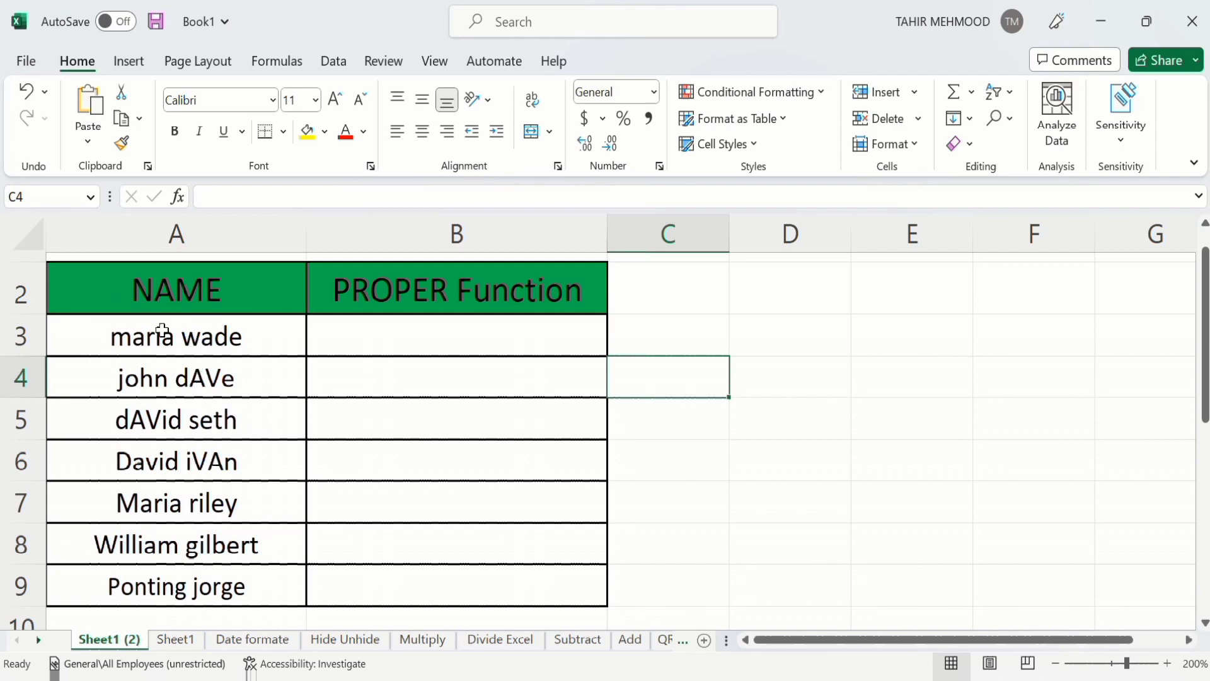
{"action": "mouse_move", "coordinate": [135, 340]}
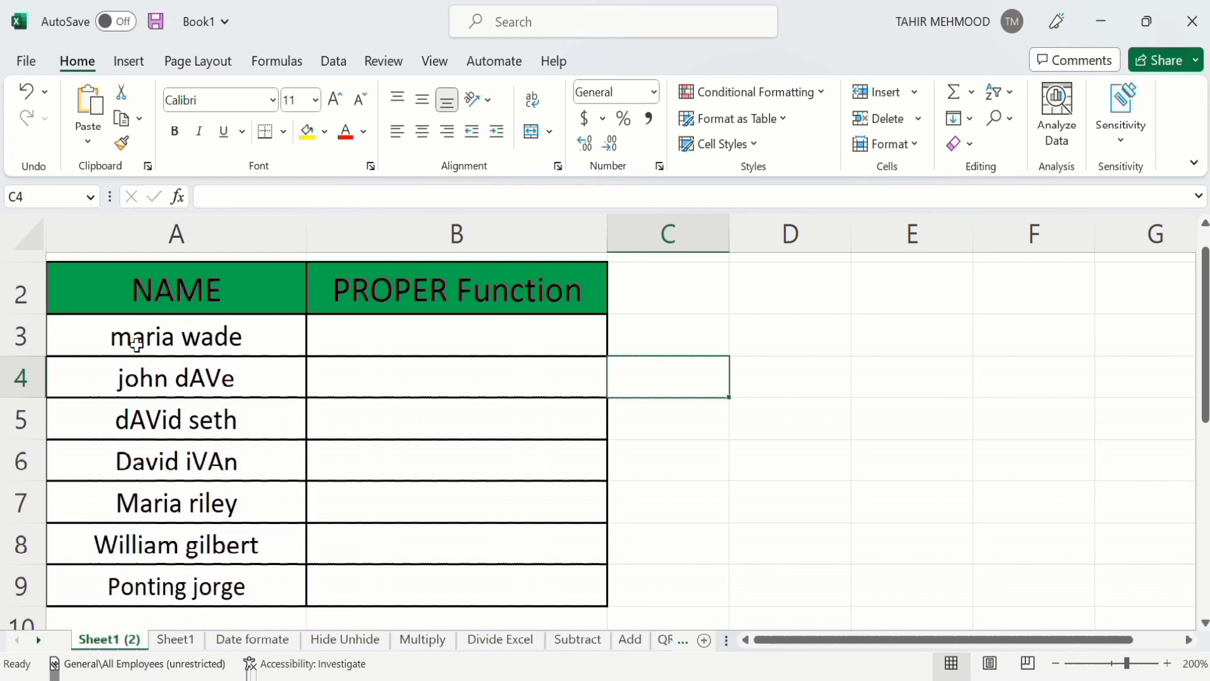
{"action": "left_click", "coordinate": [175, 336]}
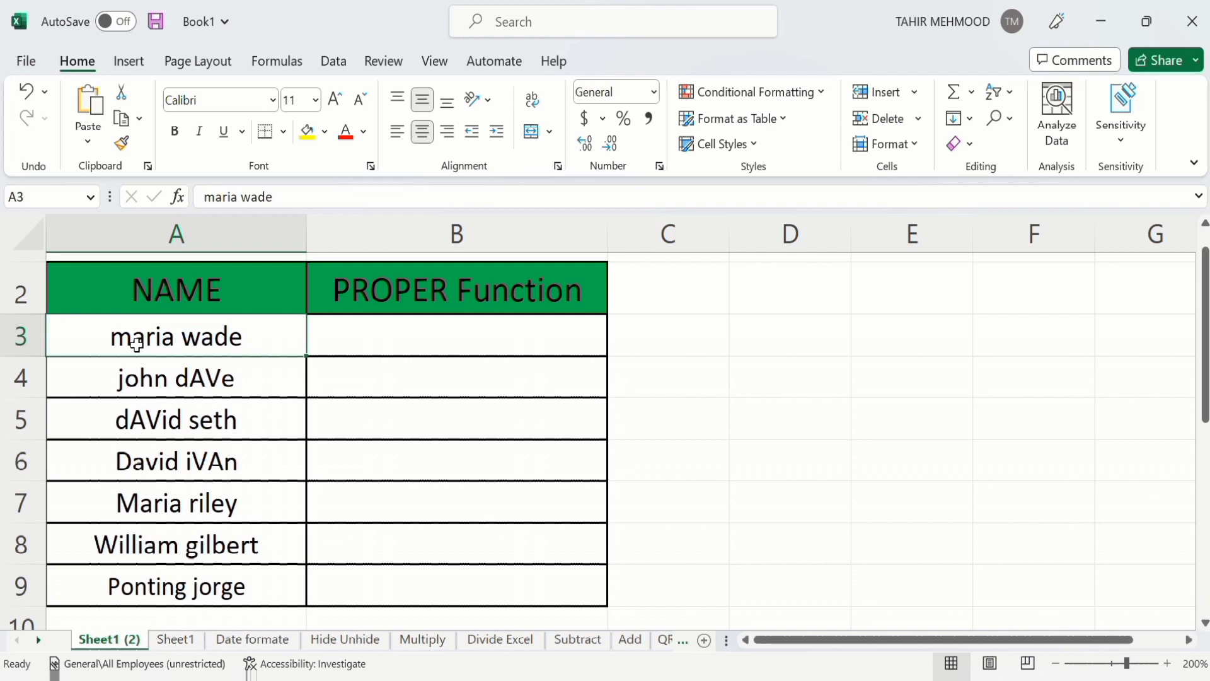
{"action": "mouse_move", "coordinate": [378, 338]}
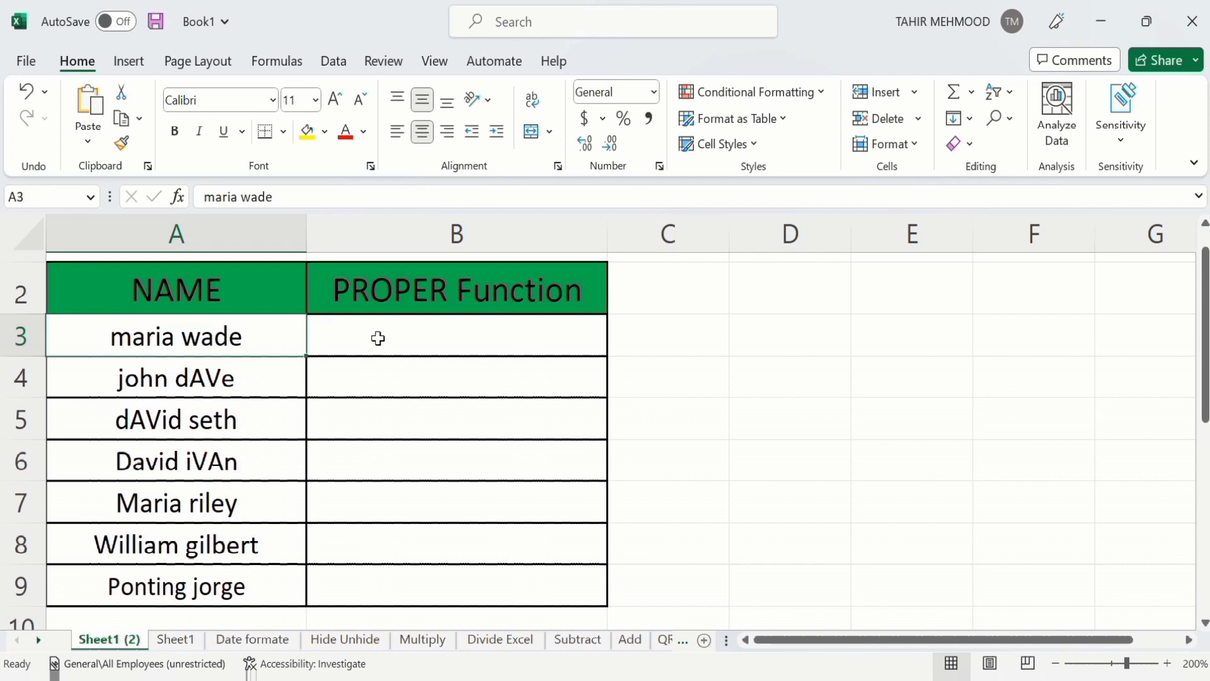
{"action": "left_click", "coordinate": [455, 335]}
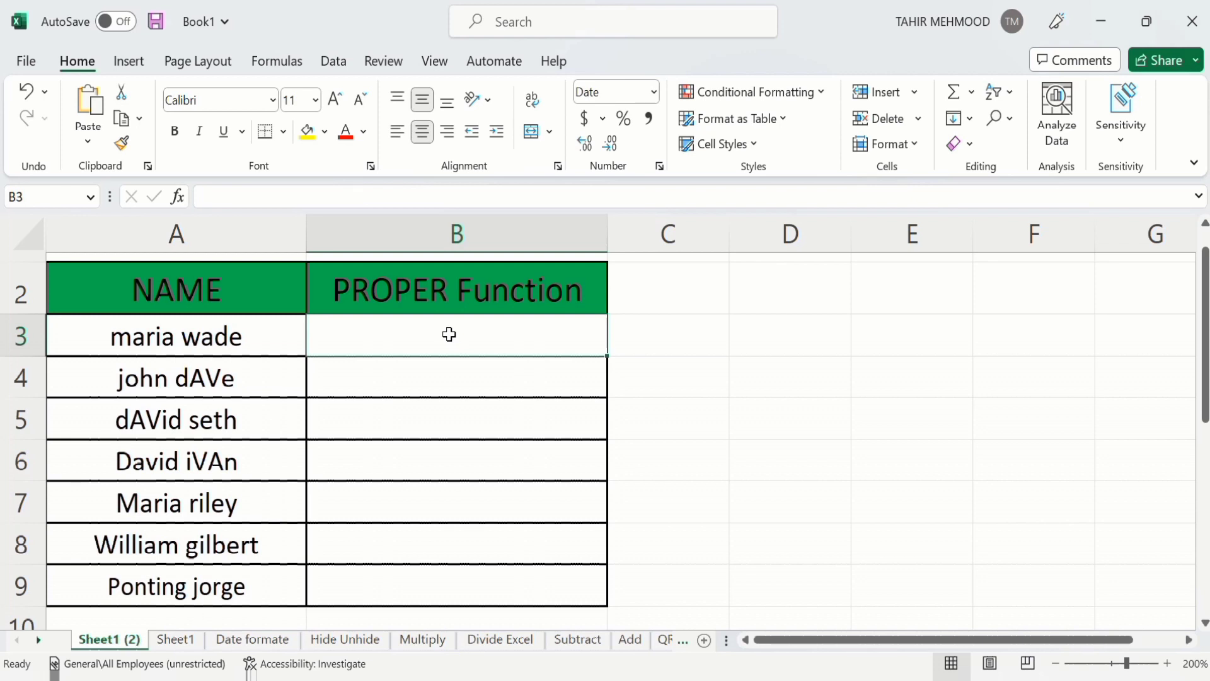
{"action": "type", "text": "="}
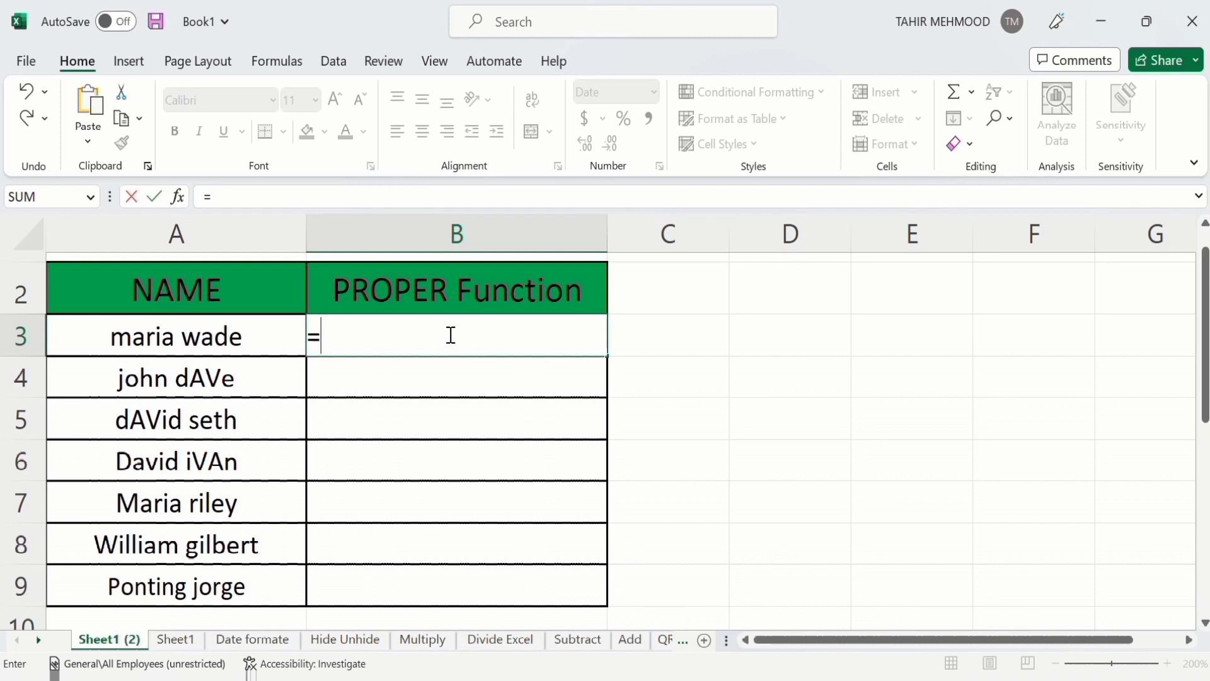
{"action": "type", "text": "pro"}
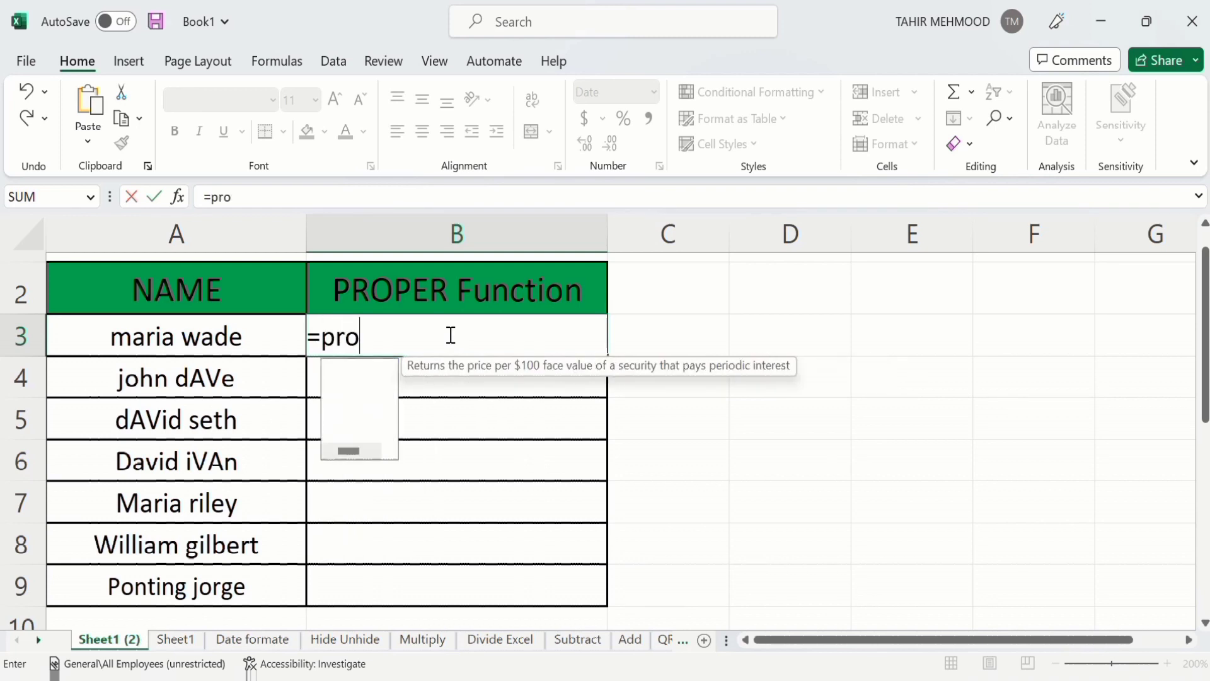
{"action": "type", "text": "p"}
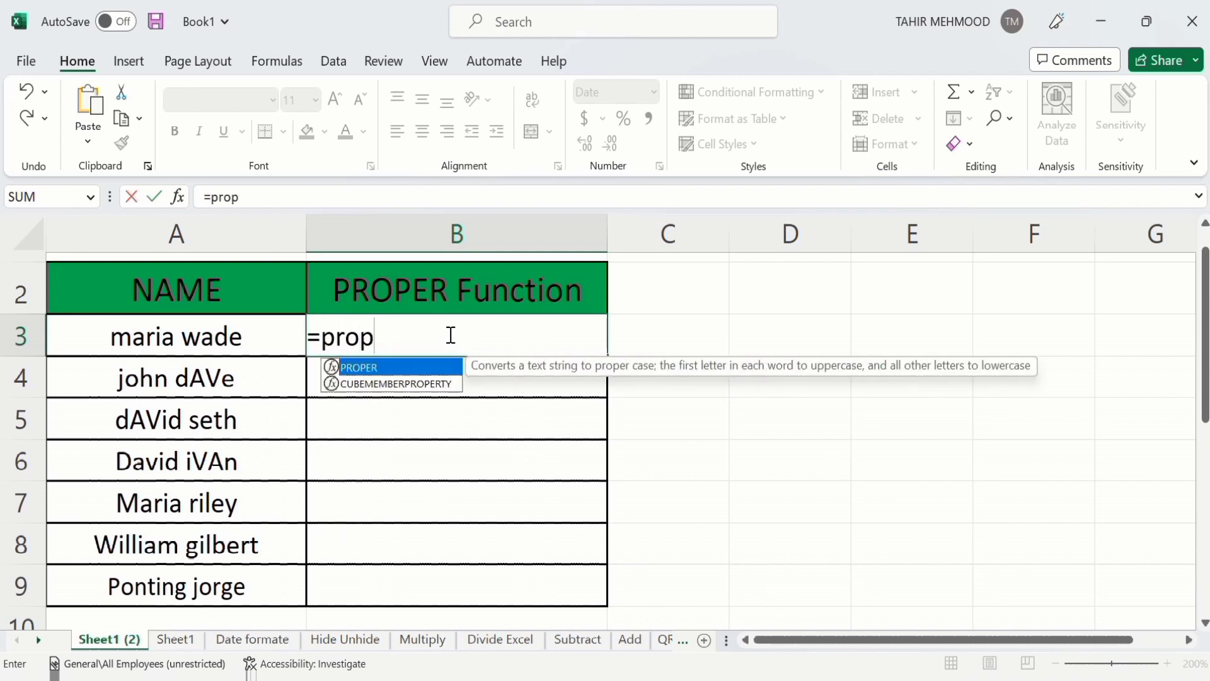
{"action": "mouse_move", "coordinate": [361, 372]}
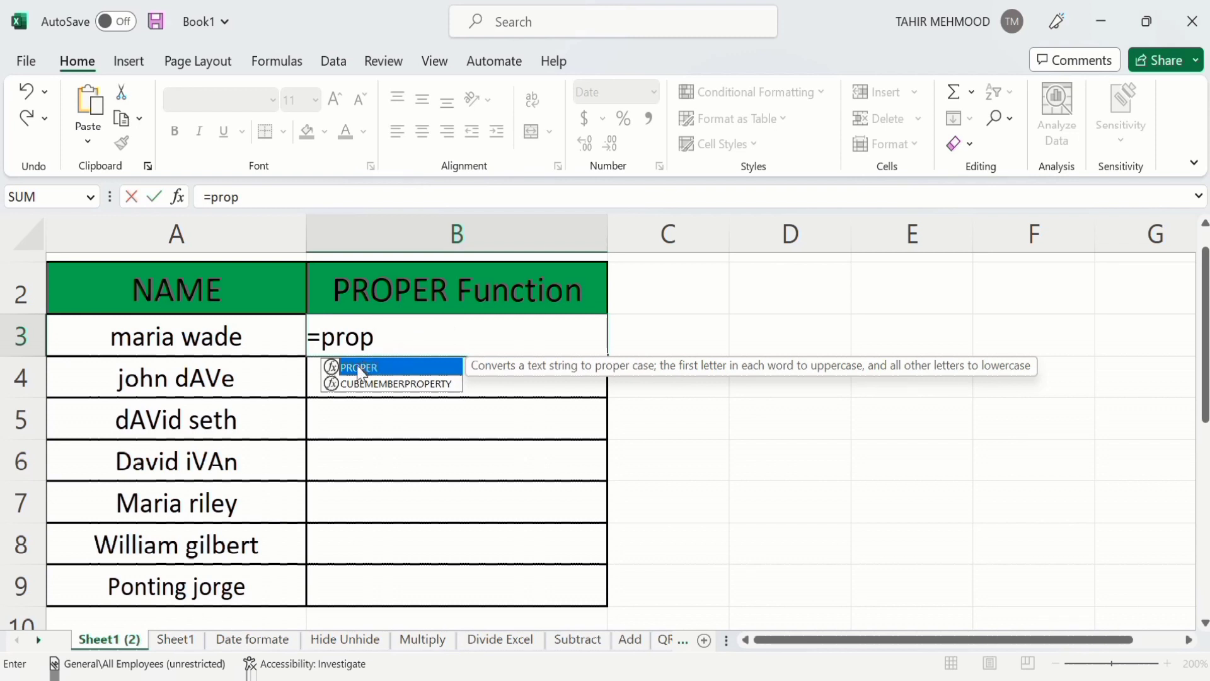
{"action": "mouse_move", "coordinate": [376, 369]}
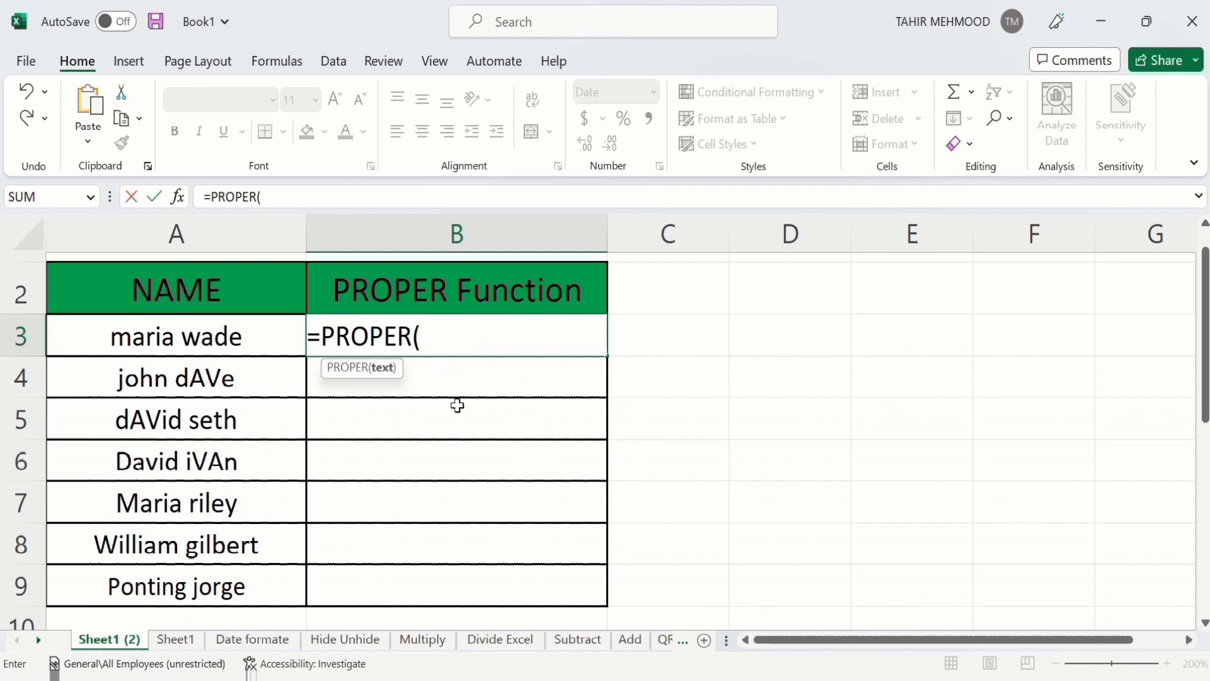
{"action": "left_click", "coordinate": [175, 336]}
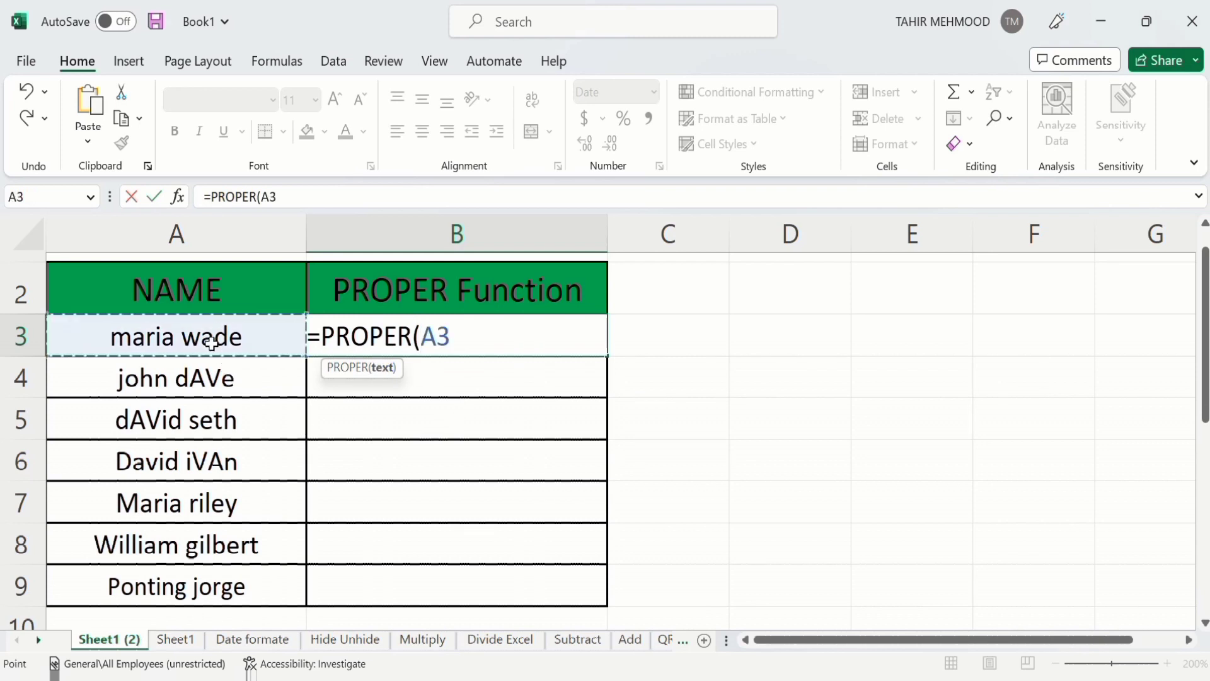
{"action": "mouse_move", "coordinate": [727, 368]}
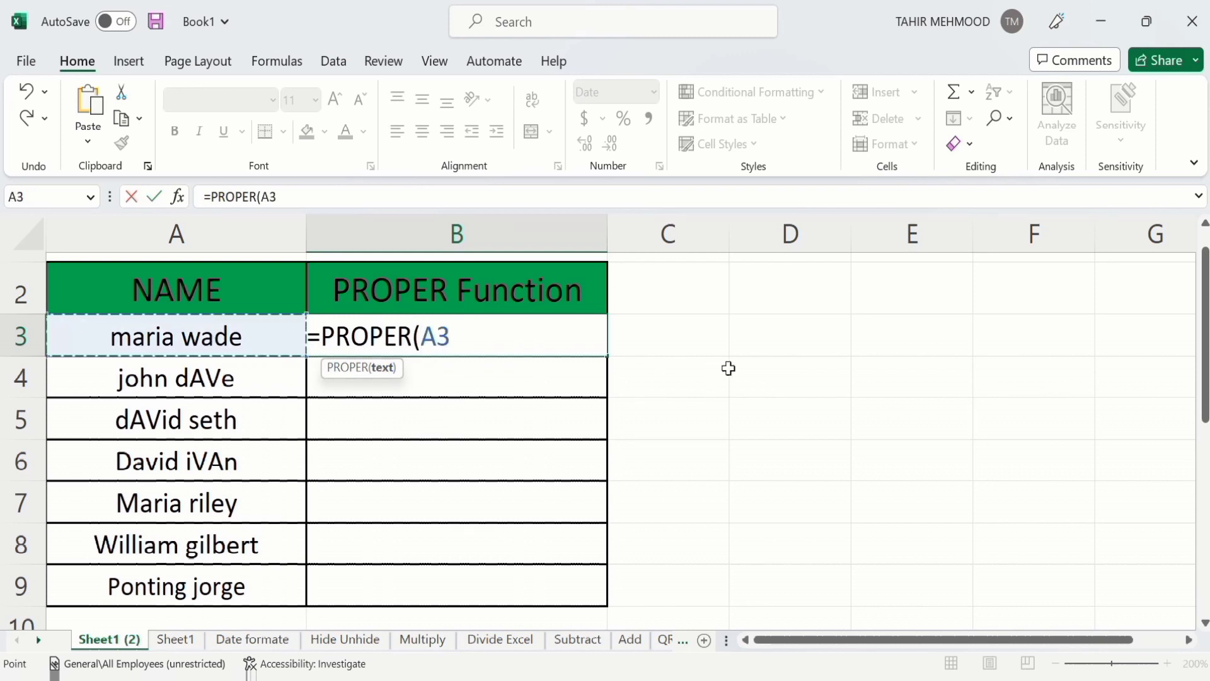
{"action": "type", "text": ")"}
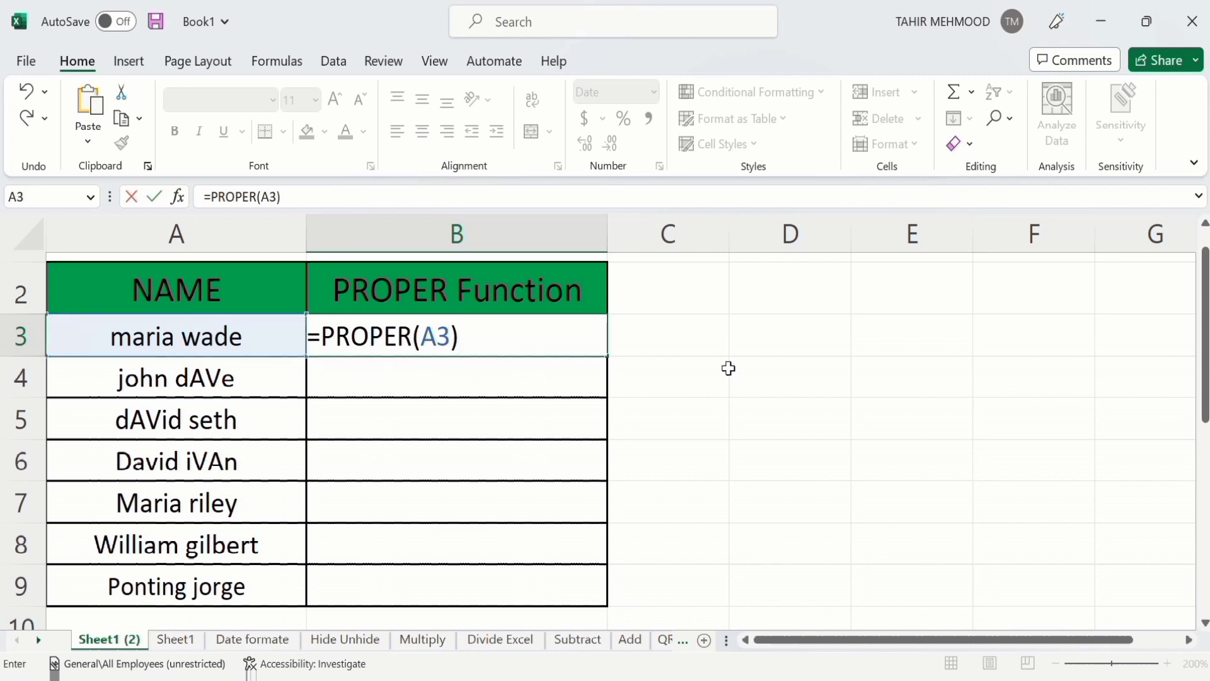
{"action": "key", "text": "Return"}
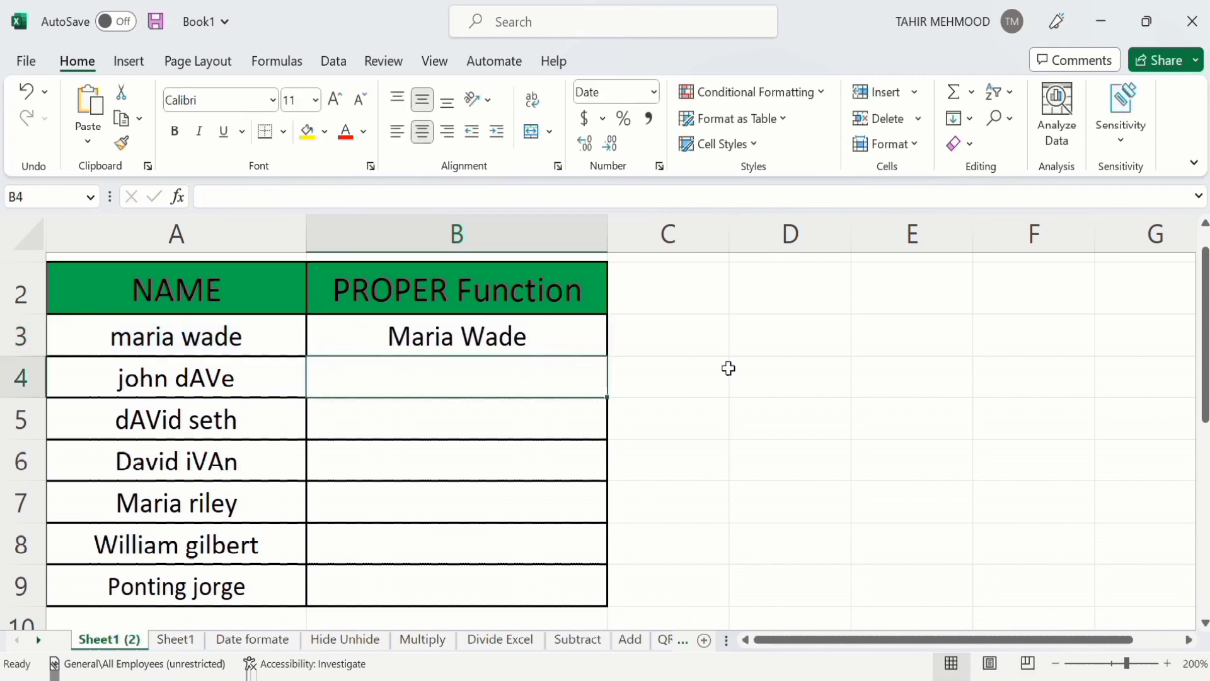
{"action": "mouse_move", "coordinate": [512, 333]}
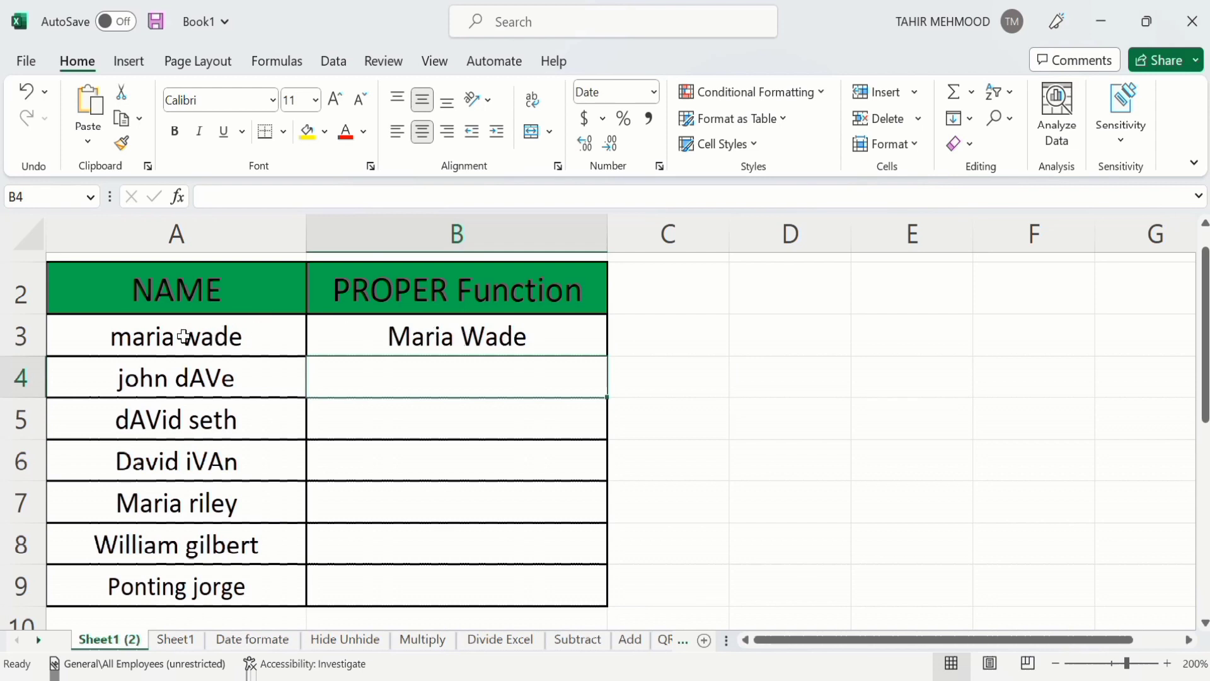
{"action": "mouse_move", "coordinate": [498, 342]}
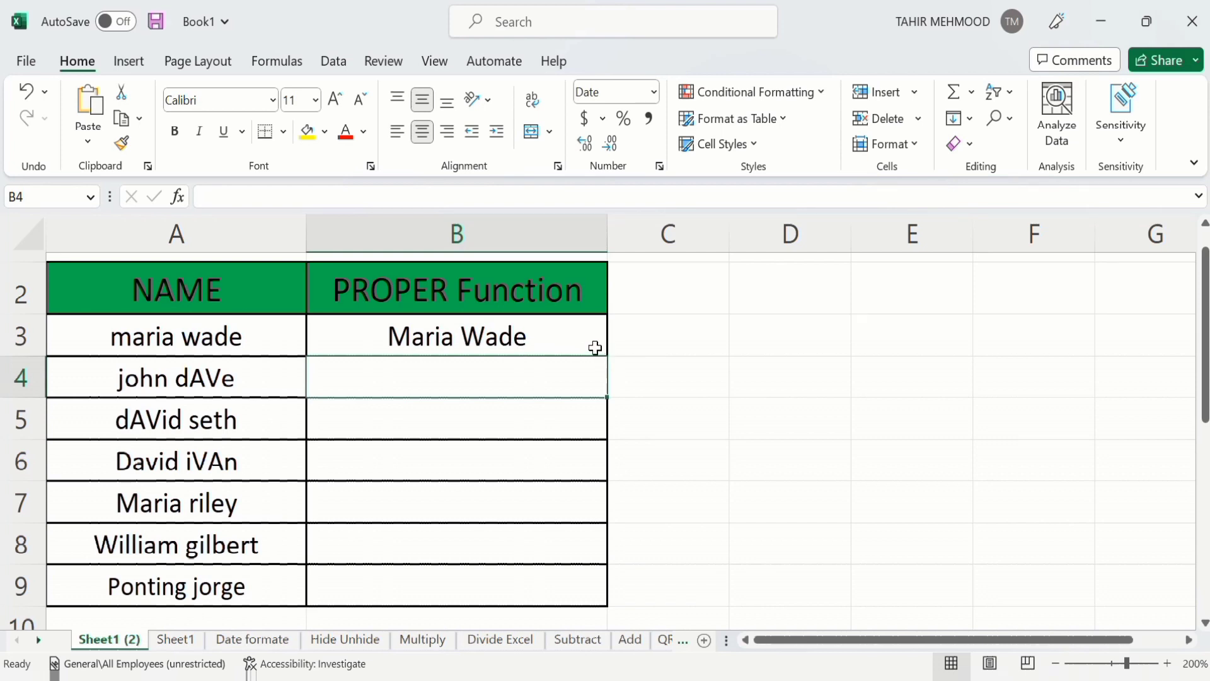
Copy the B3 PROPER formula down to B9, through Ponting Jorge.
{"action": "left_click", "coordinate": [666, 335]}
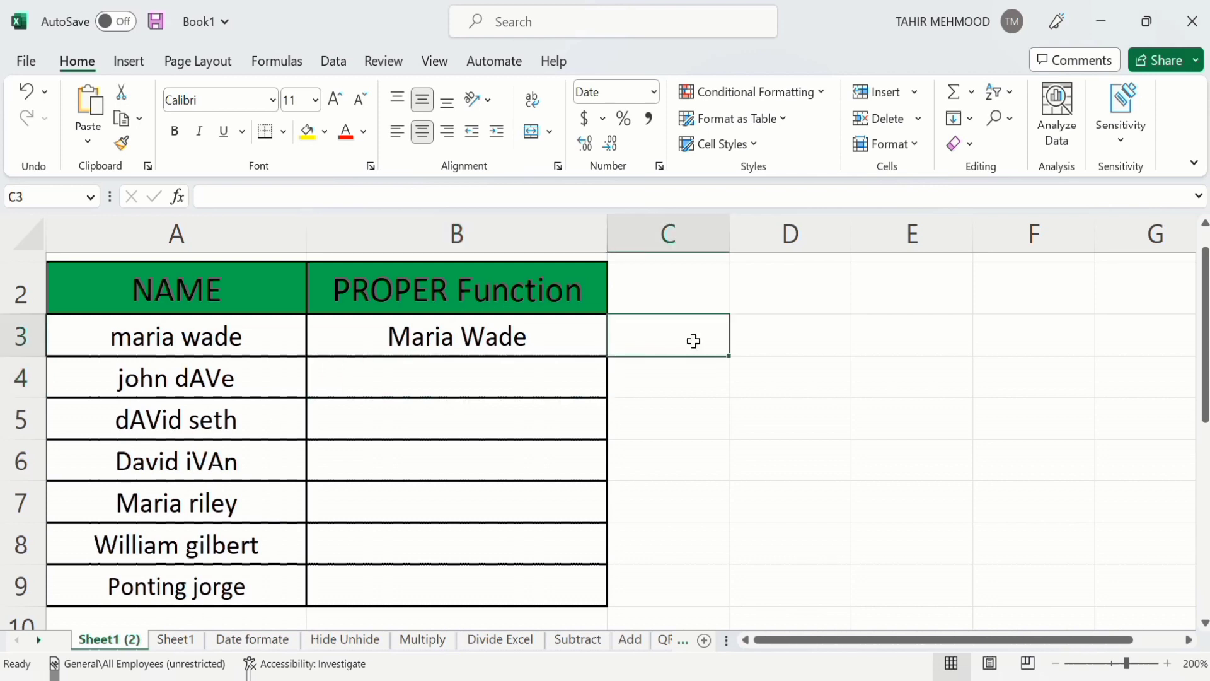
{"action": "left_click", "coordinate": [455, 335]}
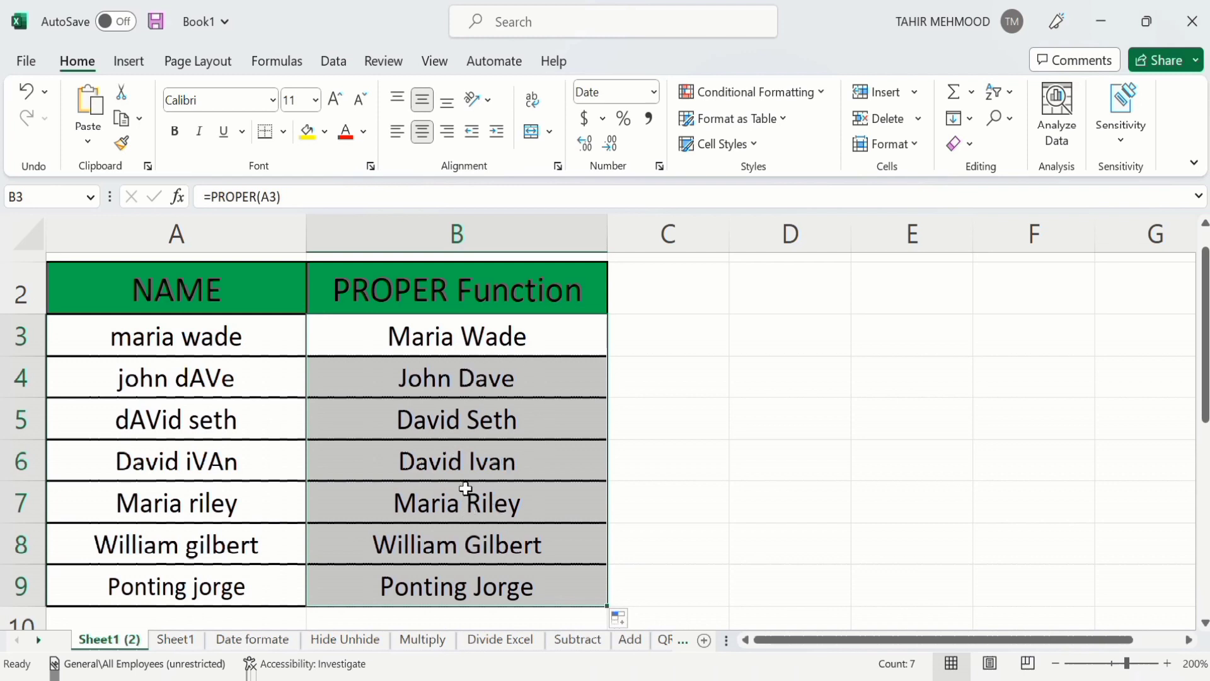
{"action": "left_click", "coordinate": [175, 377]}
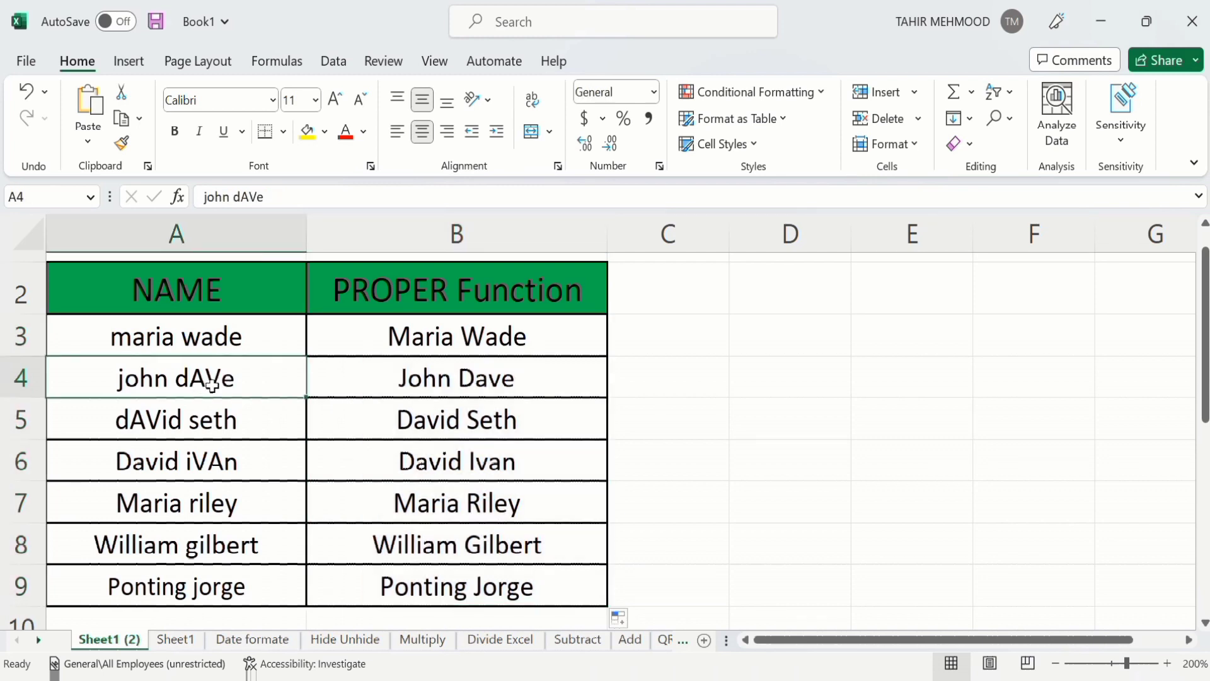
{"action": "mouse_move", "coordinate": [504, 381]}
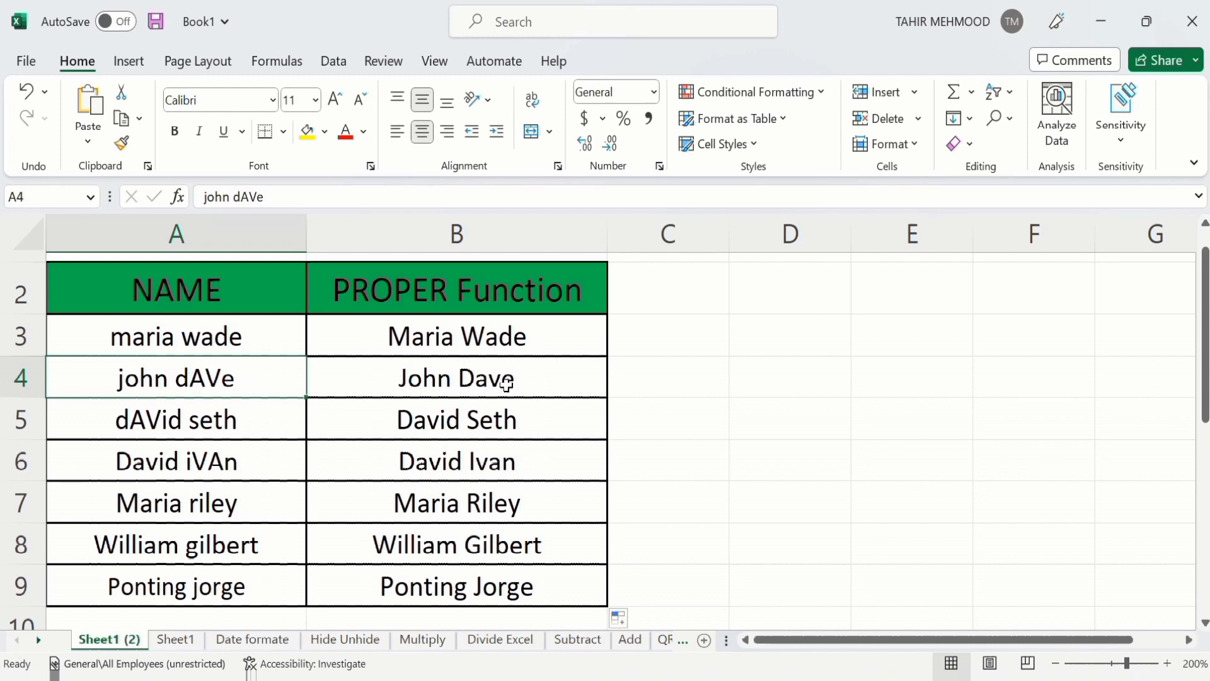
{"action": "mouse_move", "coordinate": [402, 325]}
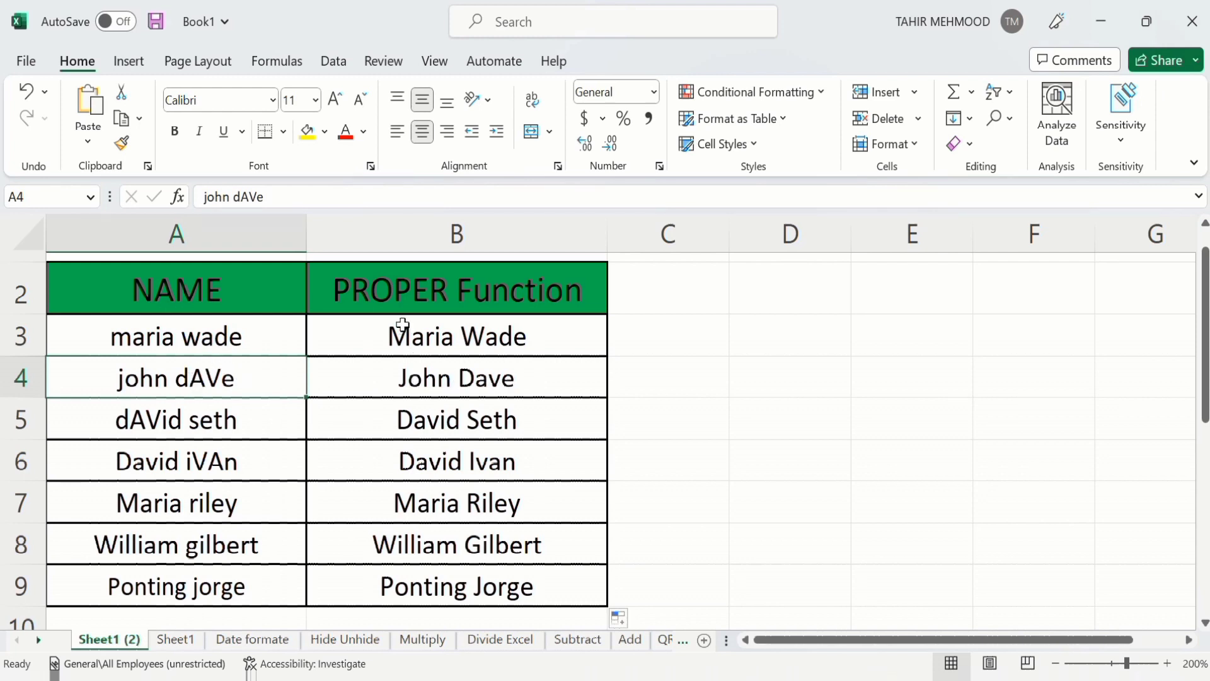
{"action": "mouse_move", "coordinate": [517, 357]}
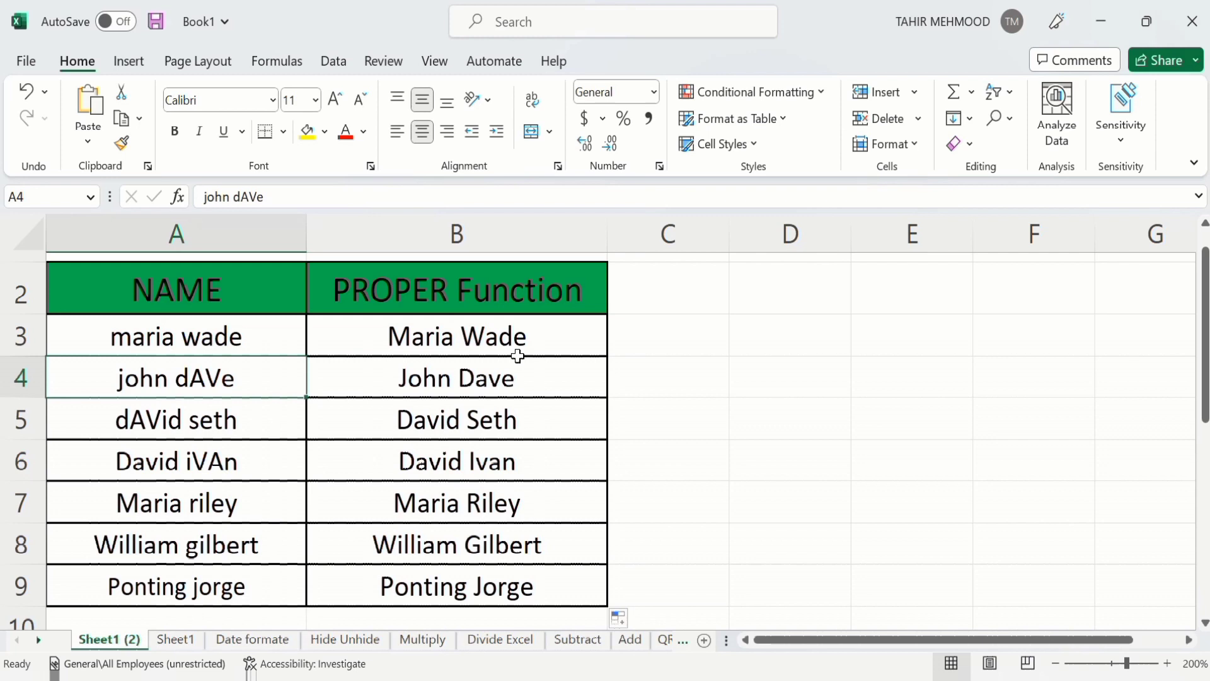
{"action": "mouse_move", "coordinate": [485, 313]}
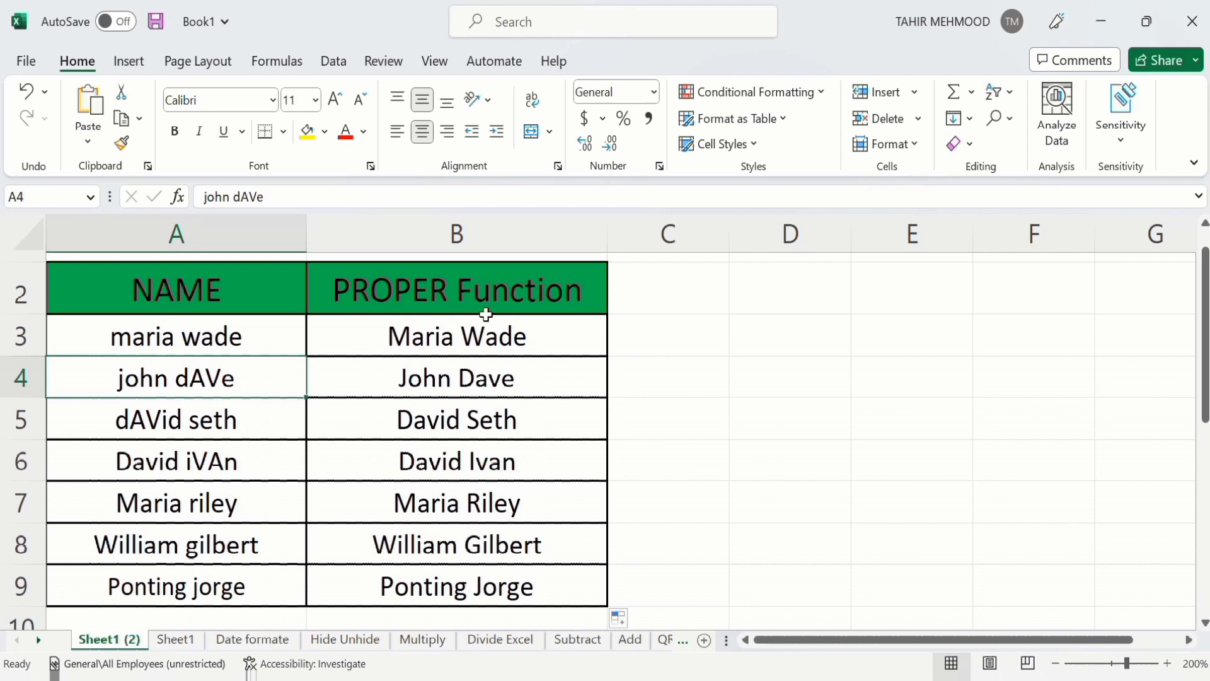
{"action": "mouse_move", "coordinate": [461, 461]}
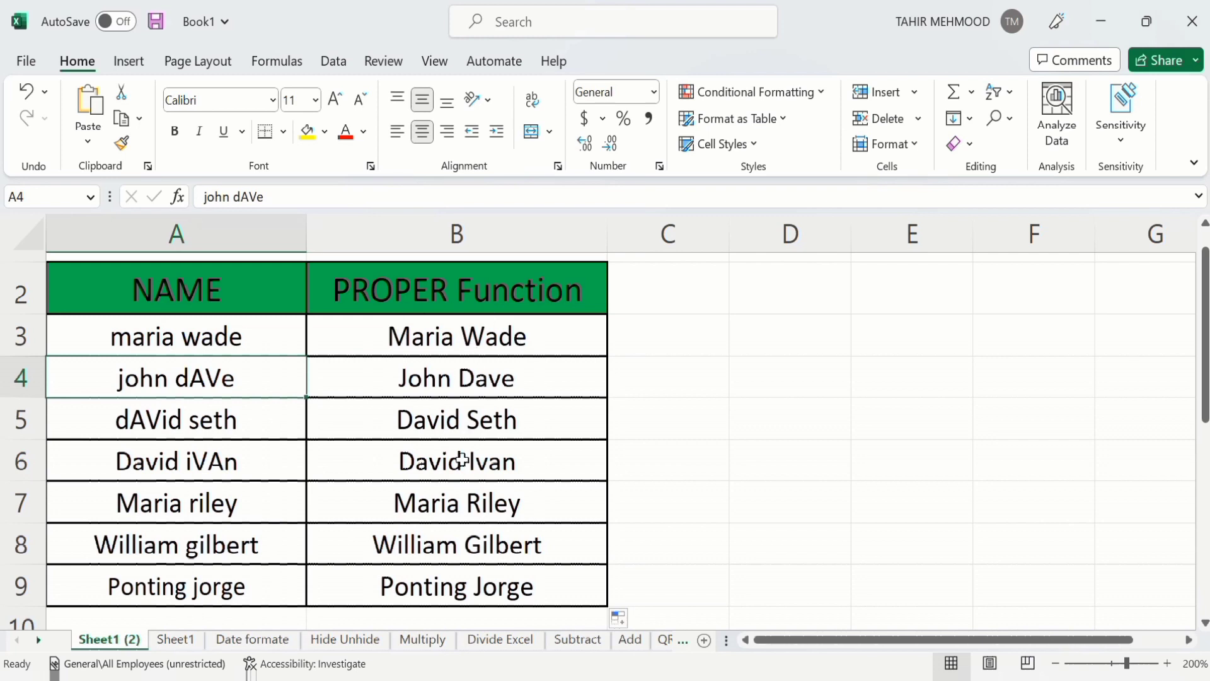
{"action": "mouse_move", "coordinate": [530, 454]}
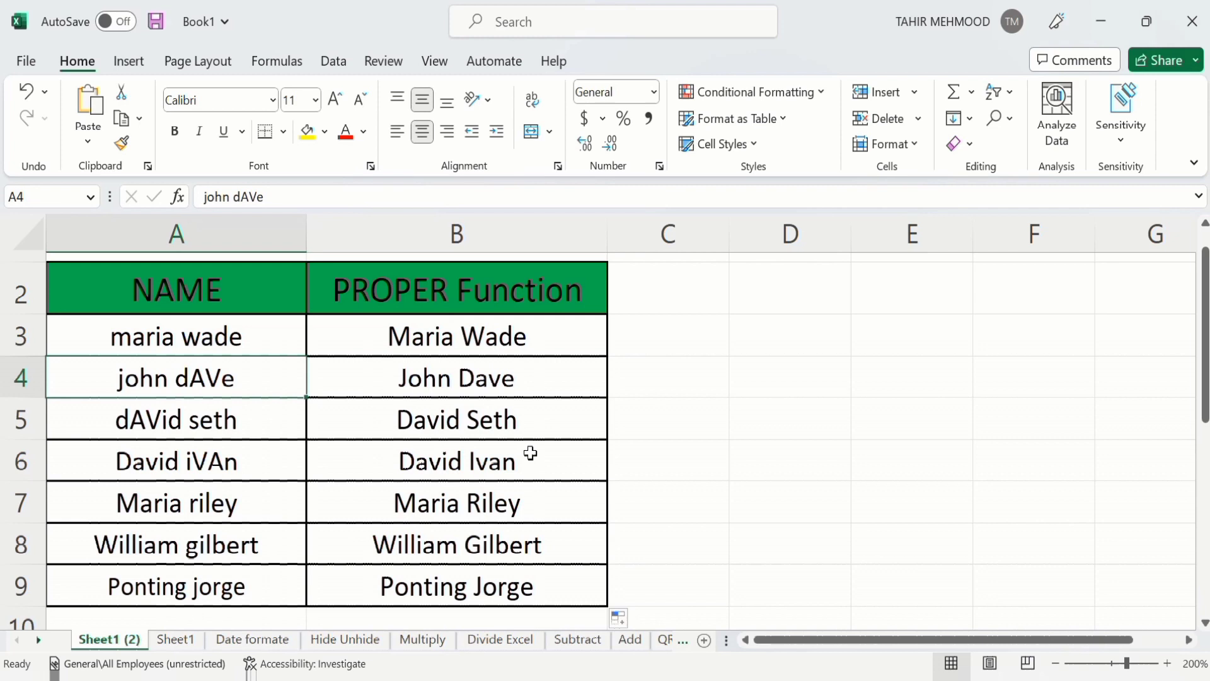
{"action": "left_click", "coordinate": [175, 337]}
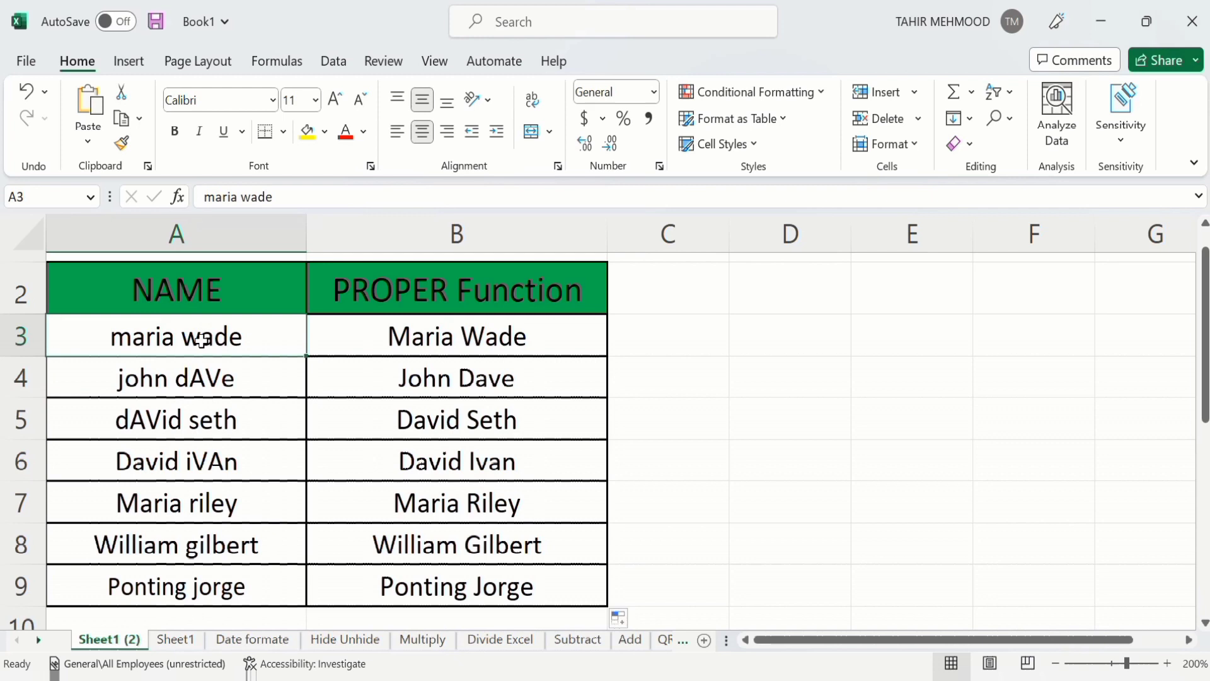
{"action": "mouse_move", "coordinate": [379, 360]}
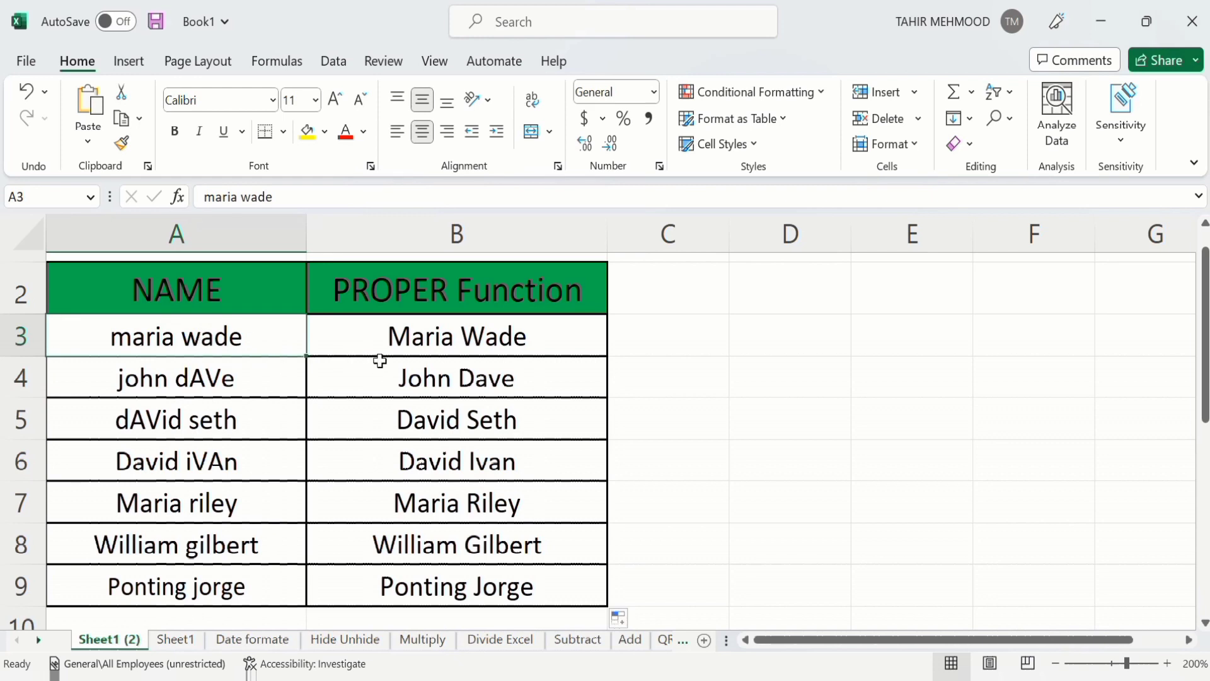
{"action": "mouse_move", "coordinate": [477, 341]}
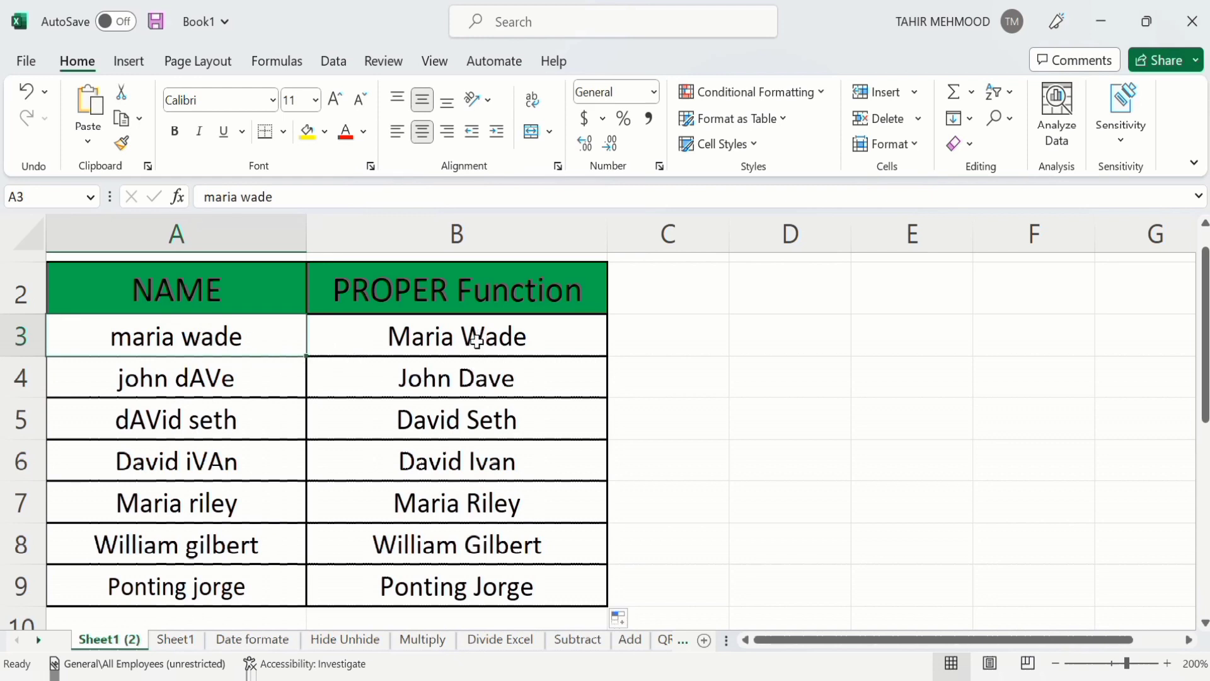
{"action": "mouse_move", "coordinate": [502, 384]}
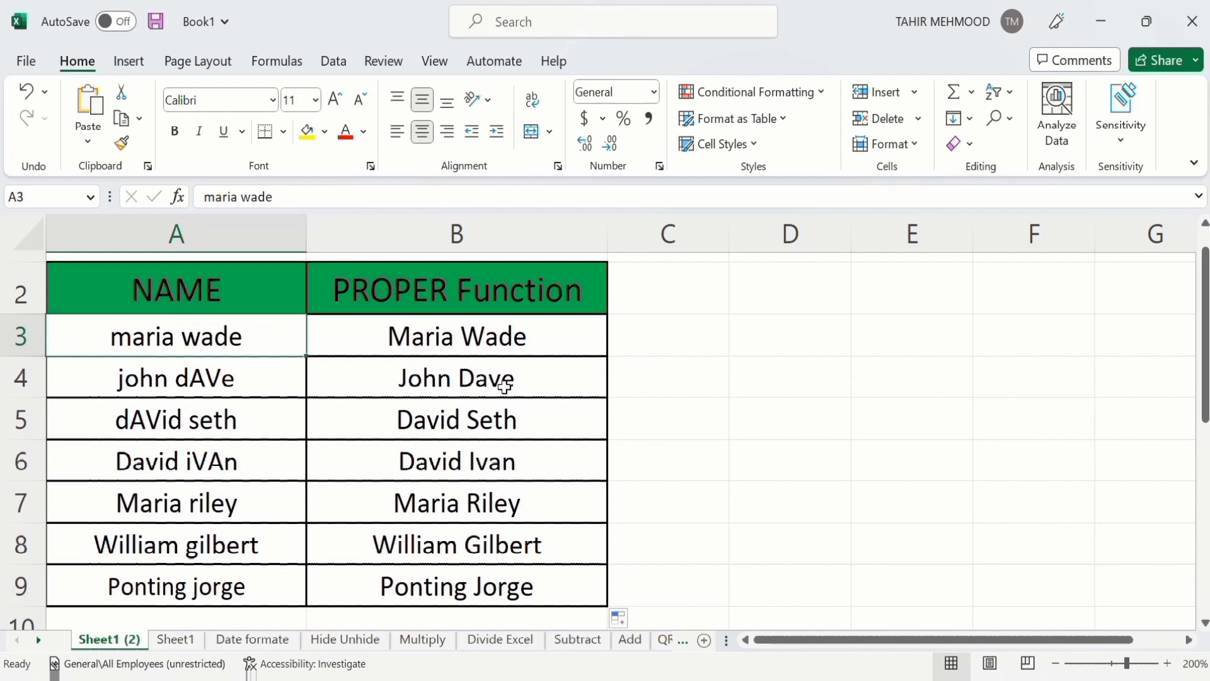
{"action": "mouse_move", "coordinate": [687, 390]}
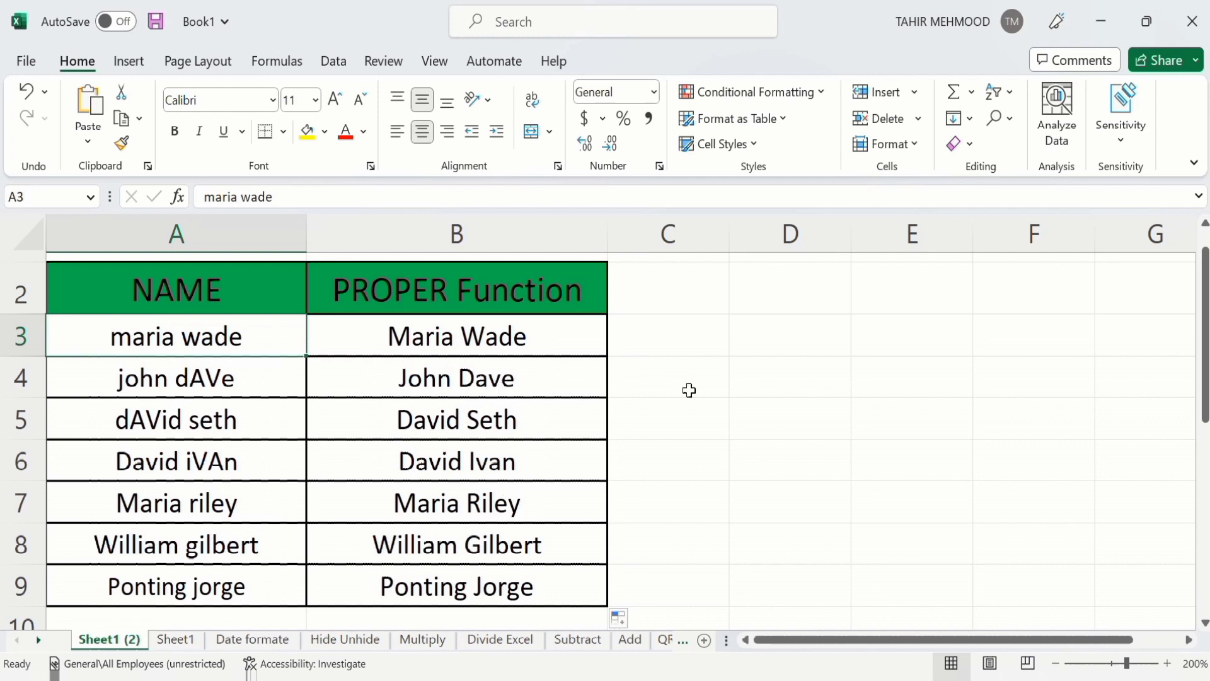